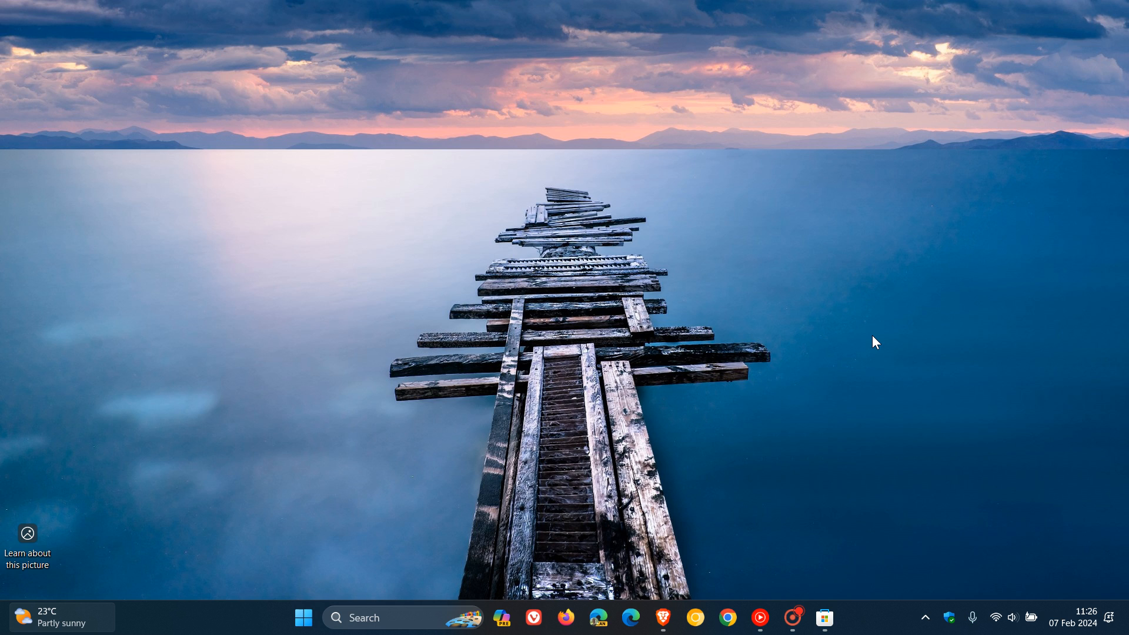
mouse_move(797, 357)
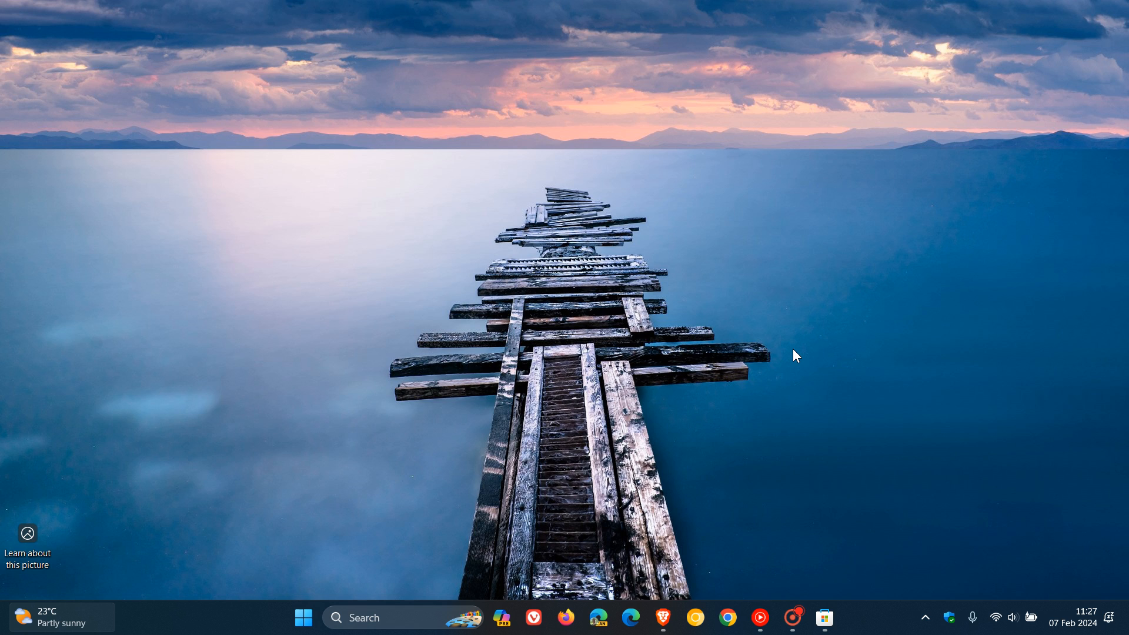
mouse_move(835, 340)
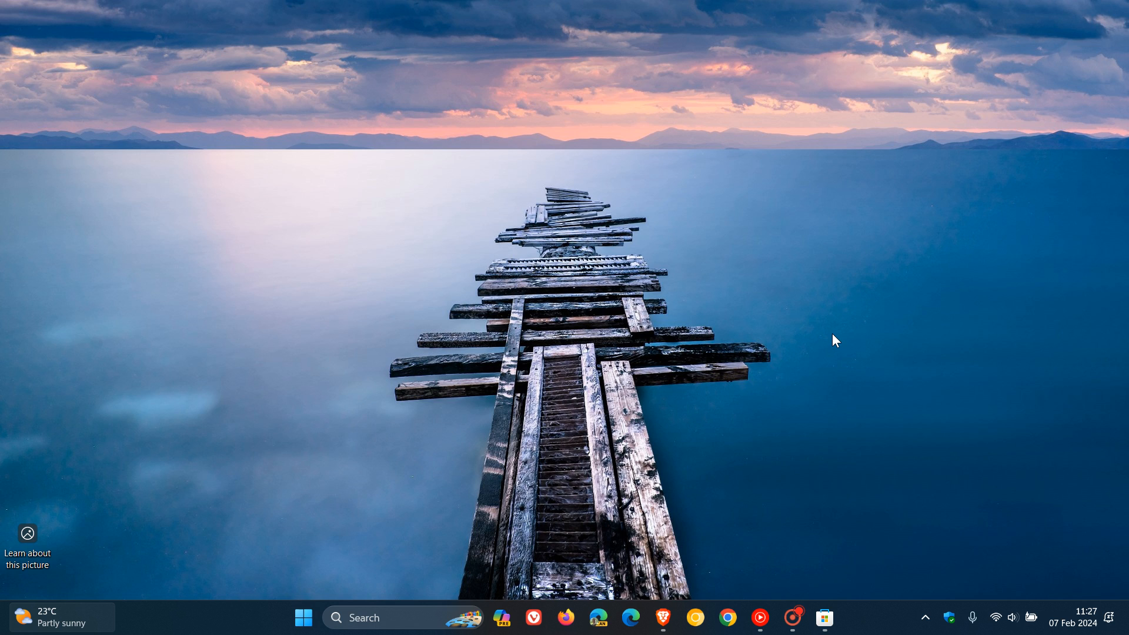
mouse_move(825, 618)
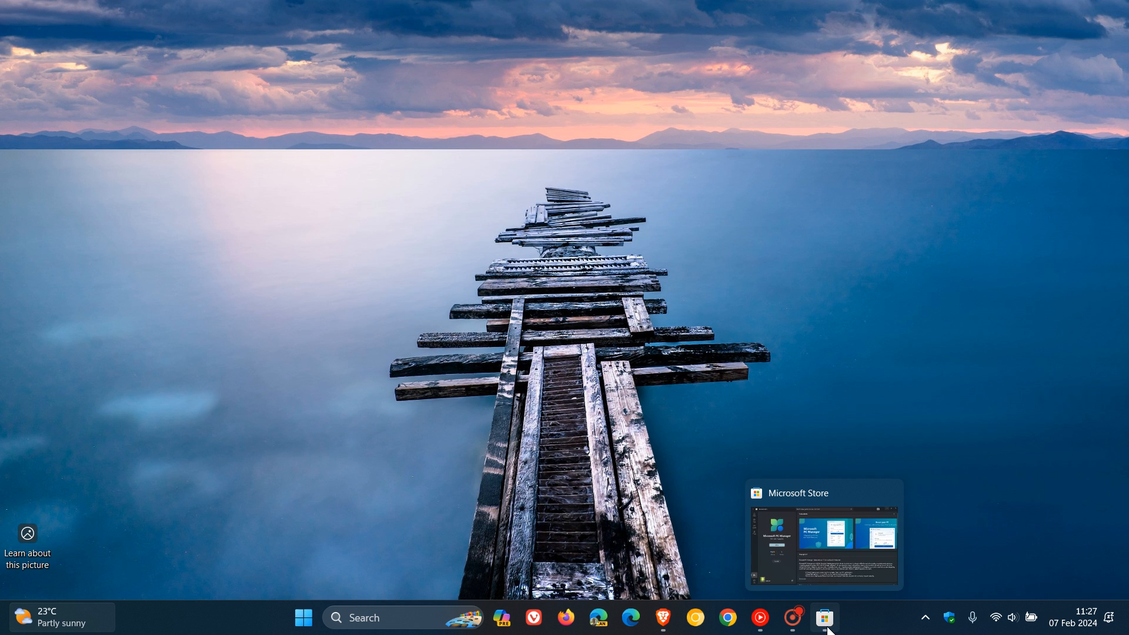
Bring Microsoft Store forward, then launch the pinned PC Manager app from Start
left_click(824, 617)
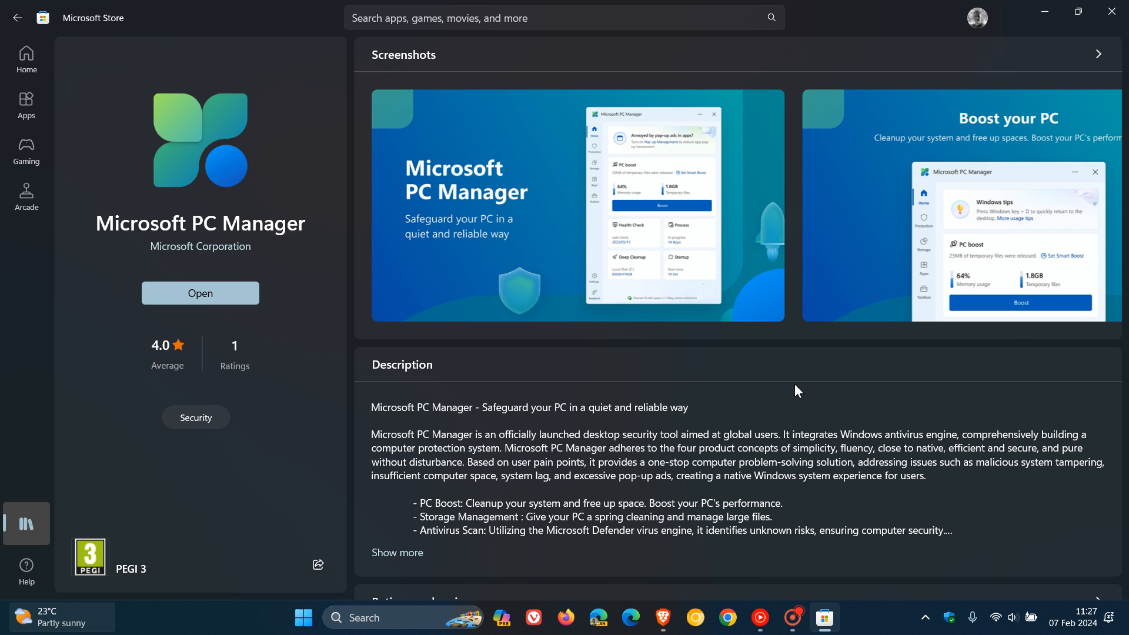
mouse_move(325, 257)
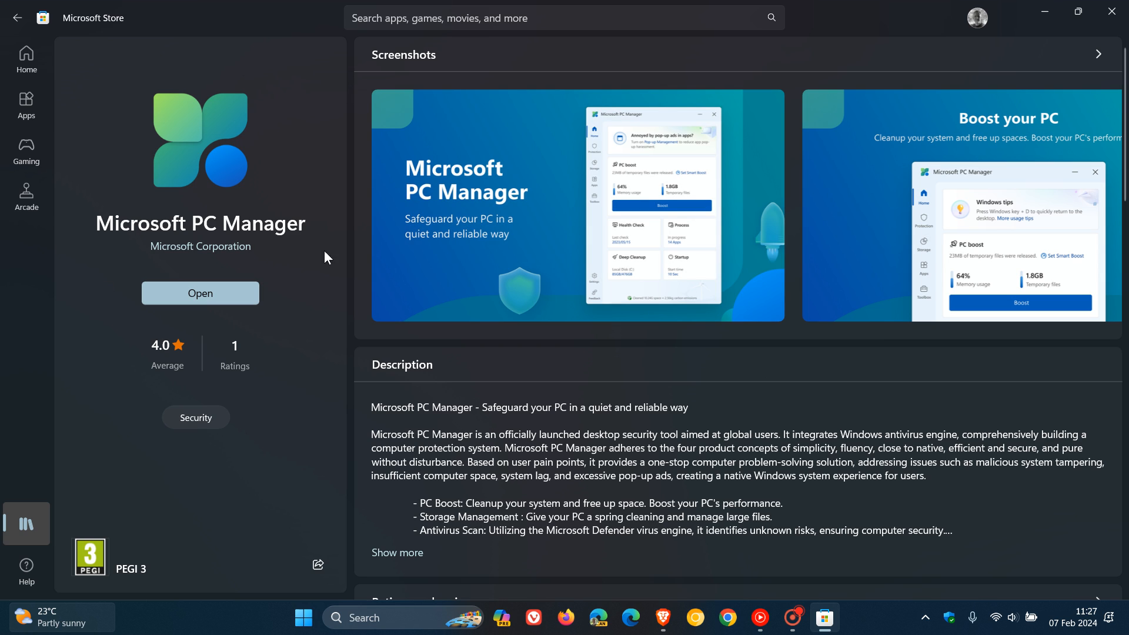
mouse_move(80, 135)
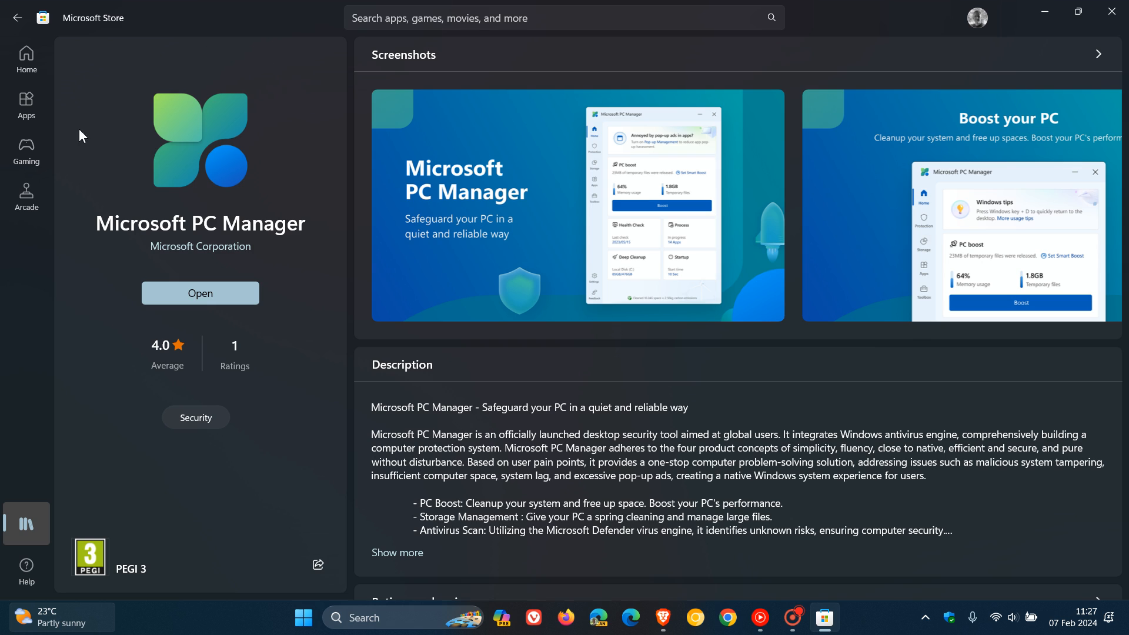
mouse_move(230, 279)
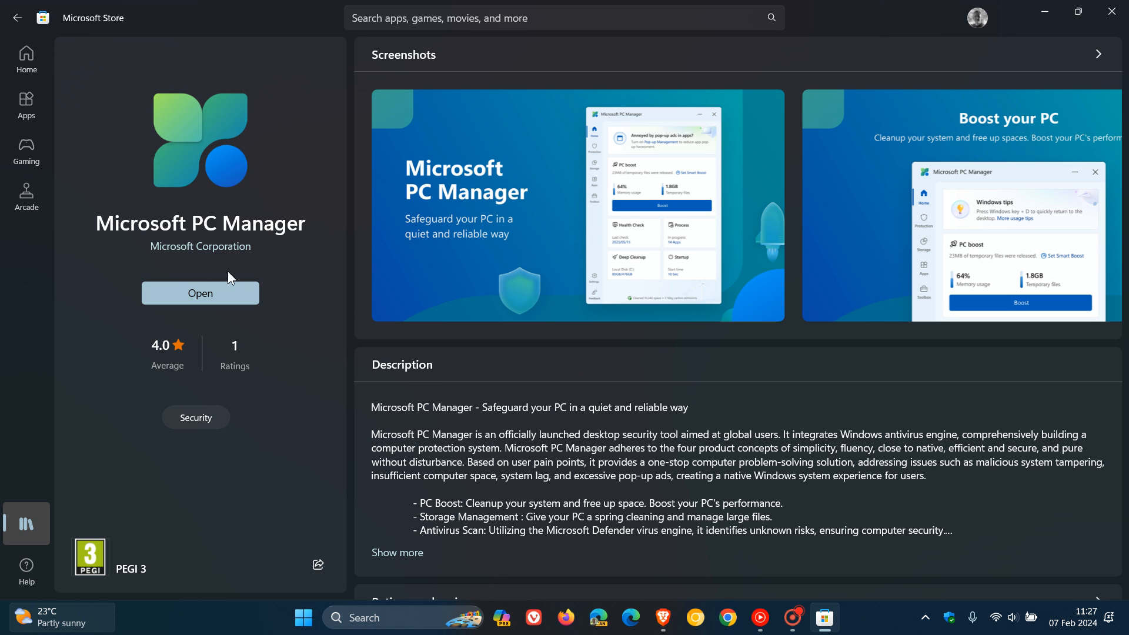
mouse_move(299, 270)
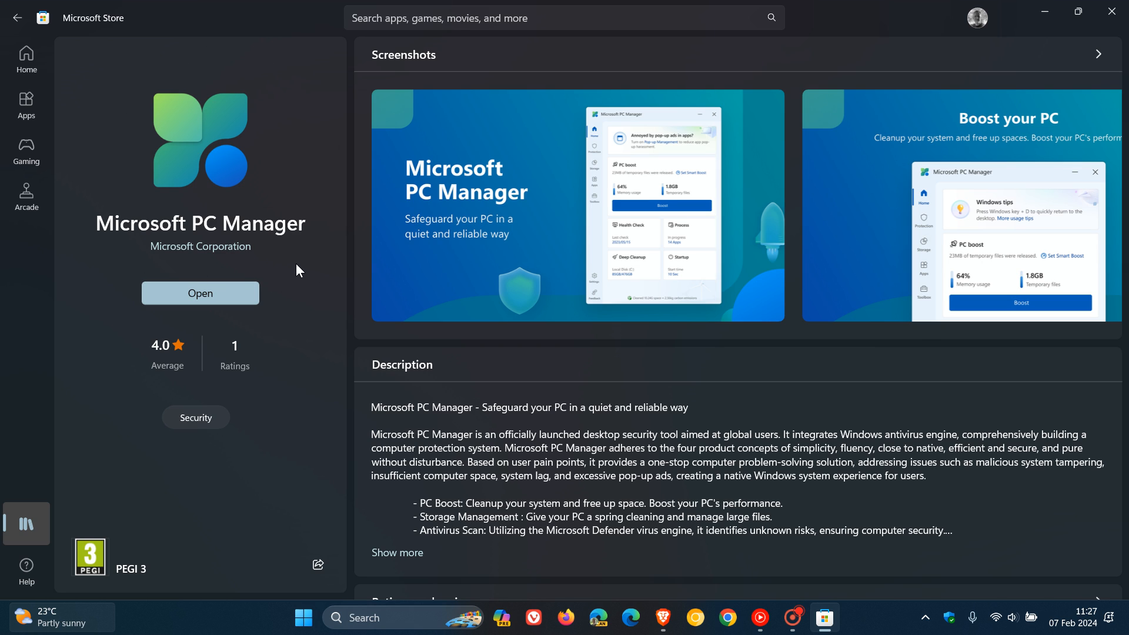
mouse_move(305, 142)
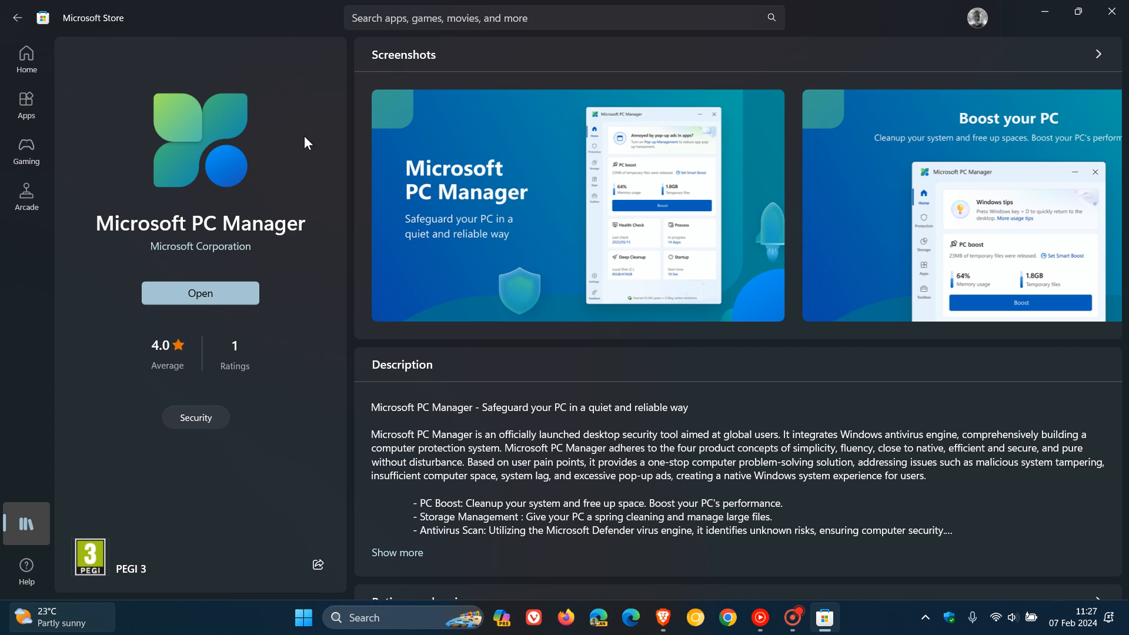
mouse_move(288, 160)
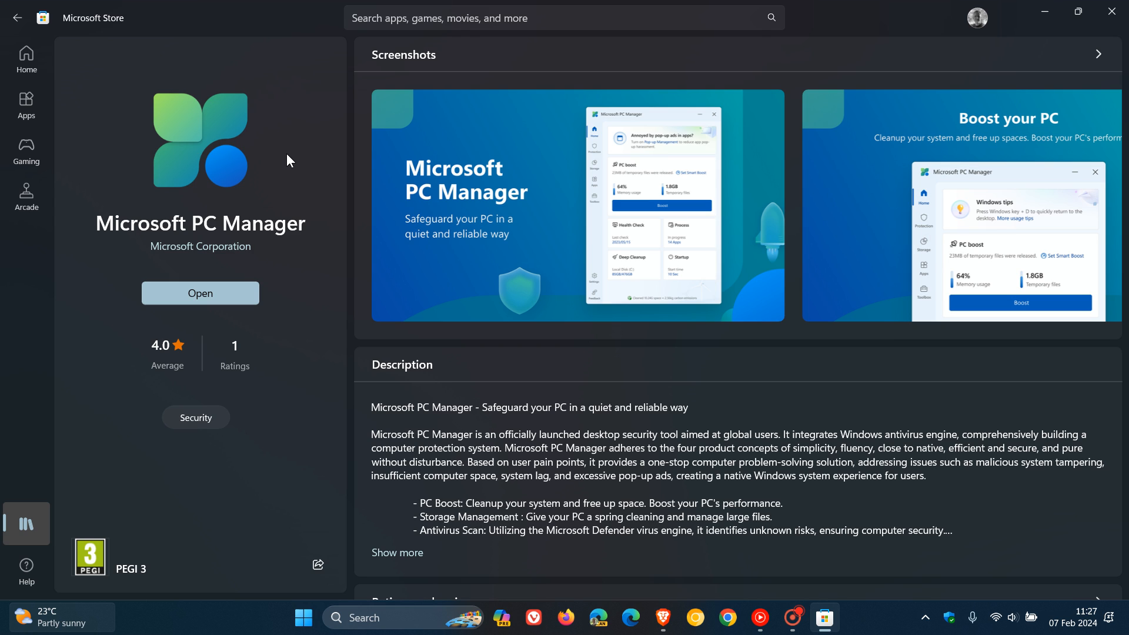
mouse_move(885, 390)
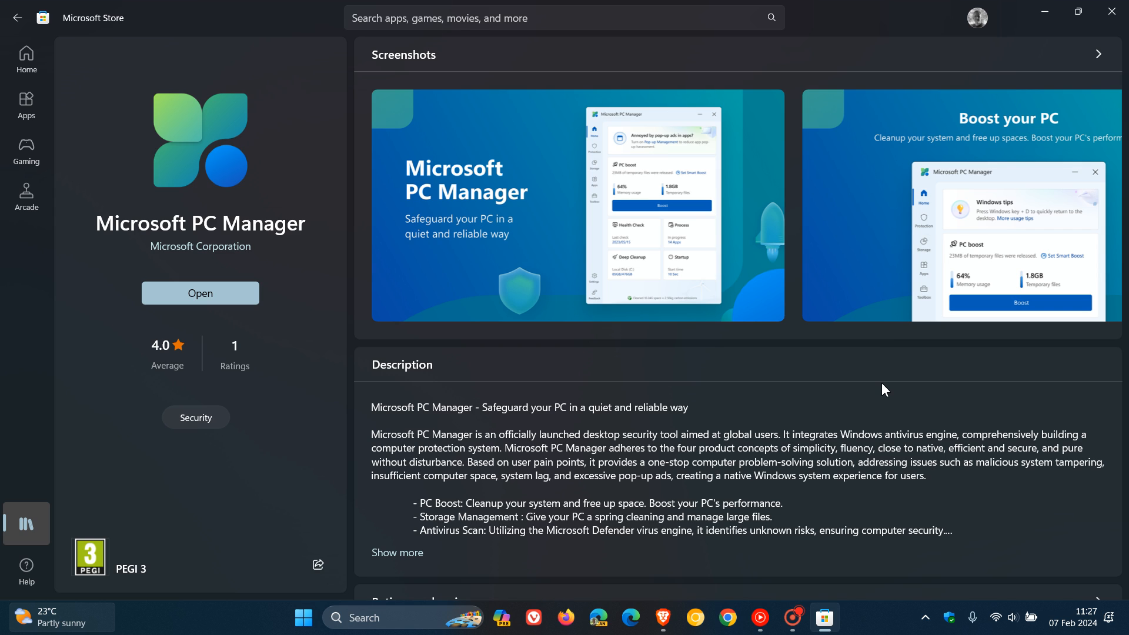
mouse_move(812, 375)
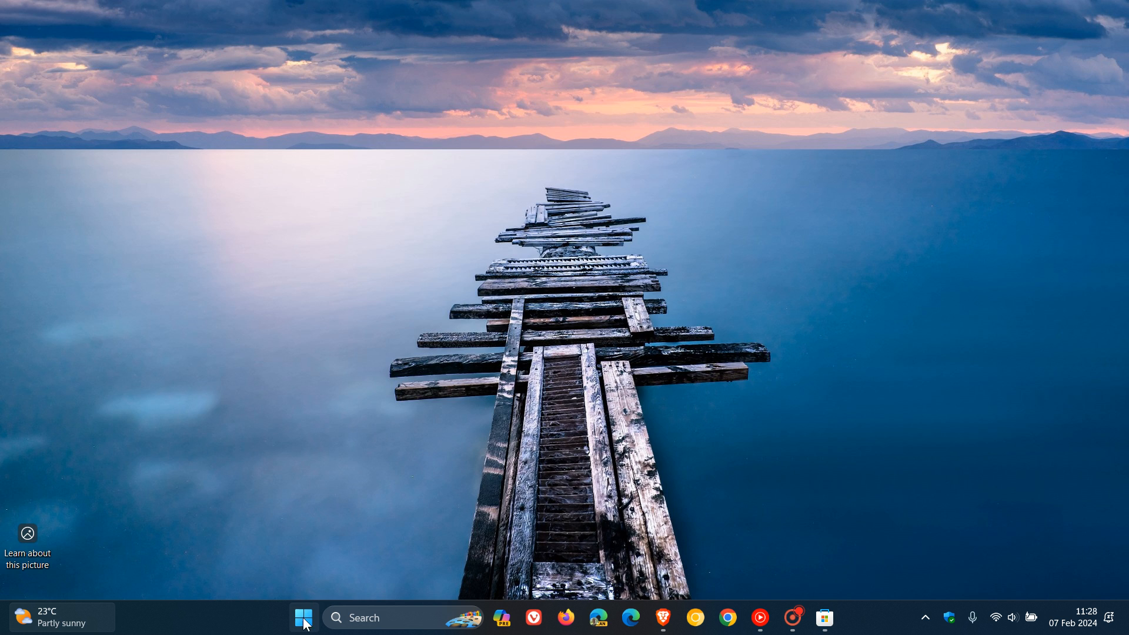
left_click(303, 618)
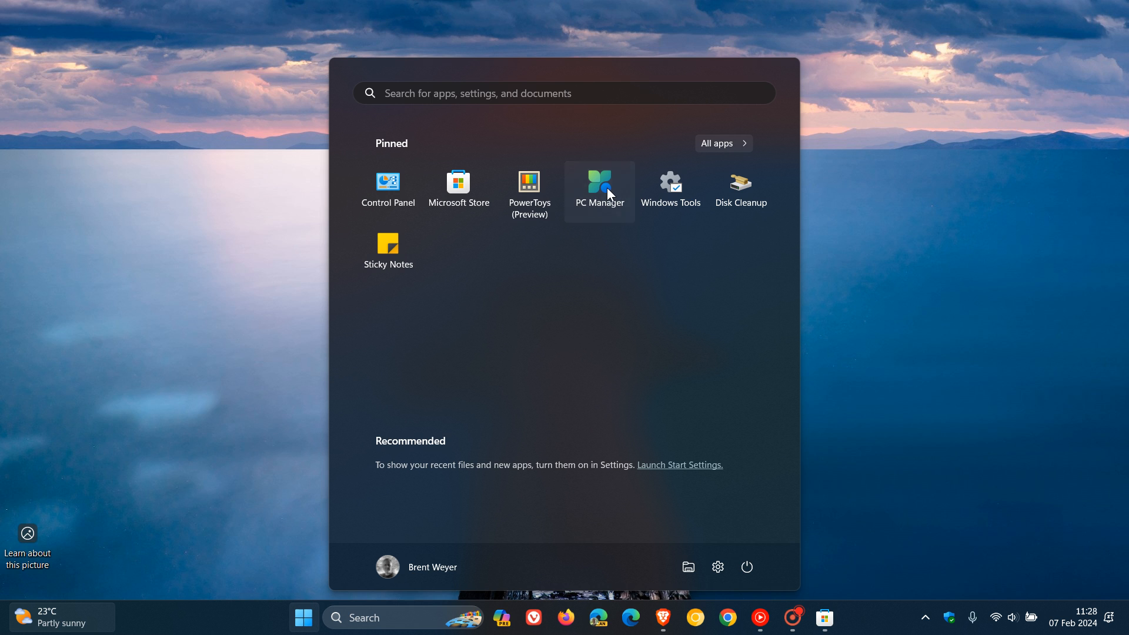
left_click(599, 183)
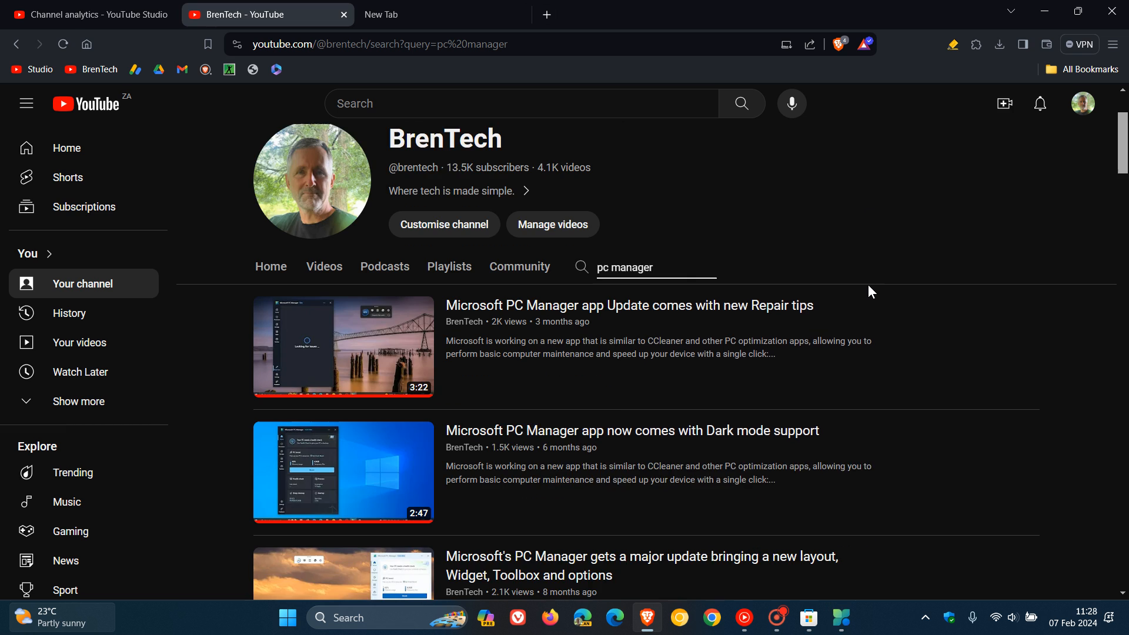
scroll("down", 3)
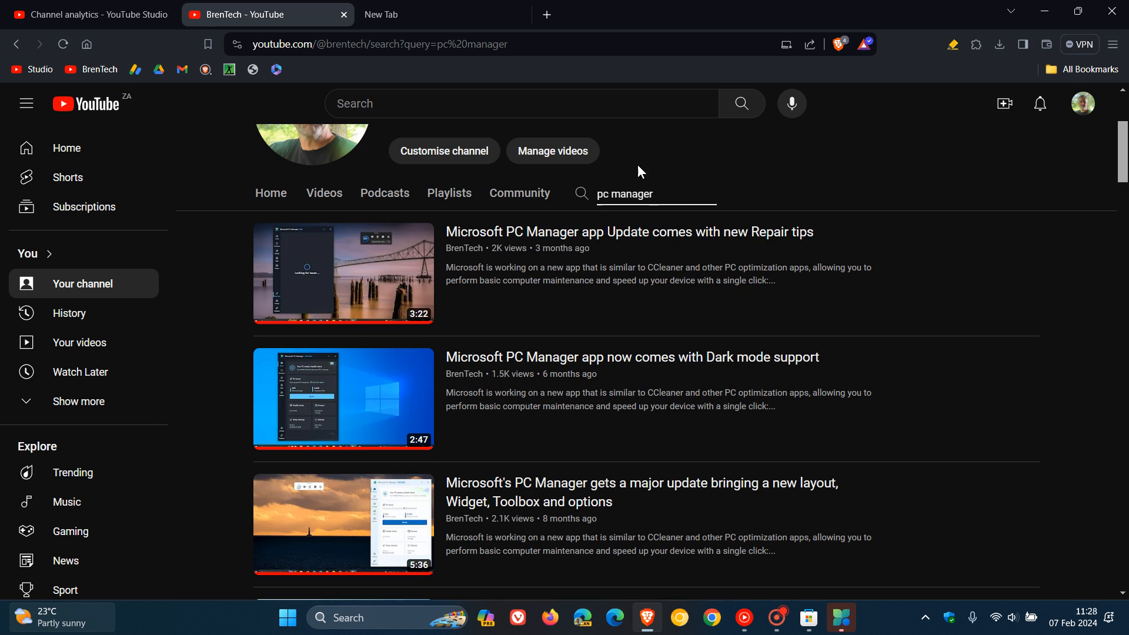
scroll("down", 3)
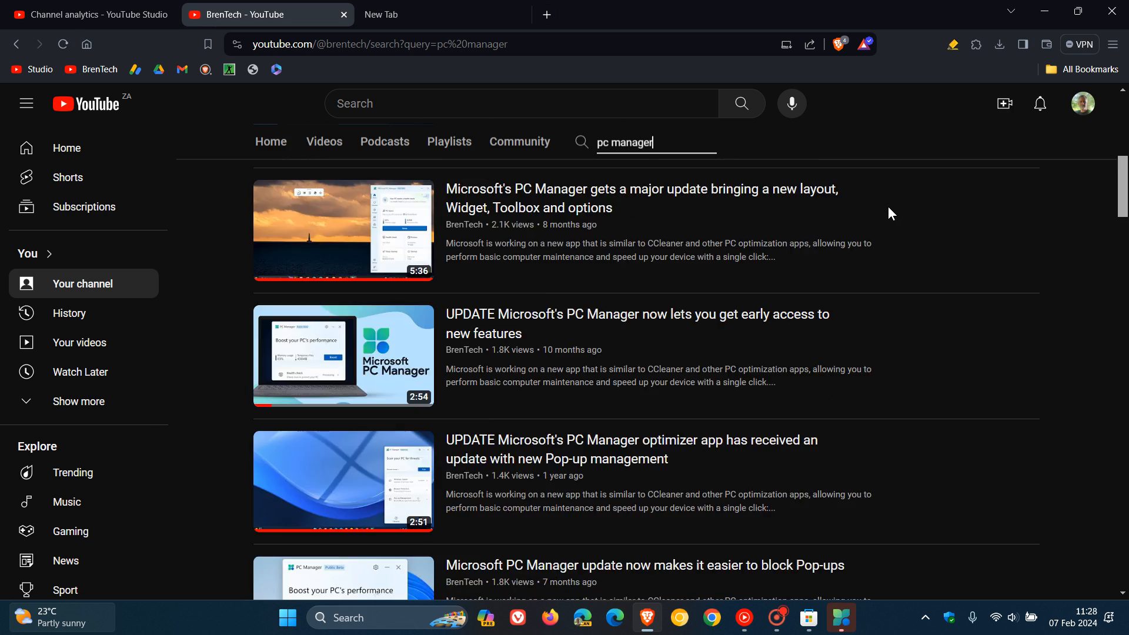
scroll("down", 3)
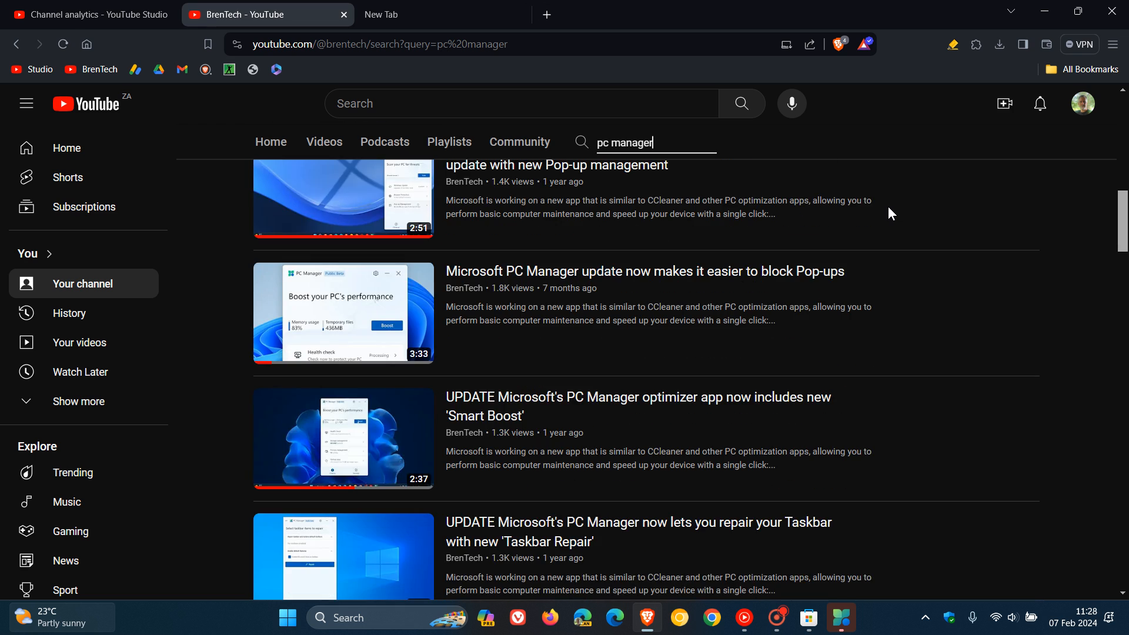
scroll("down", 3)
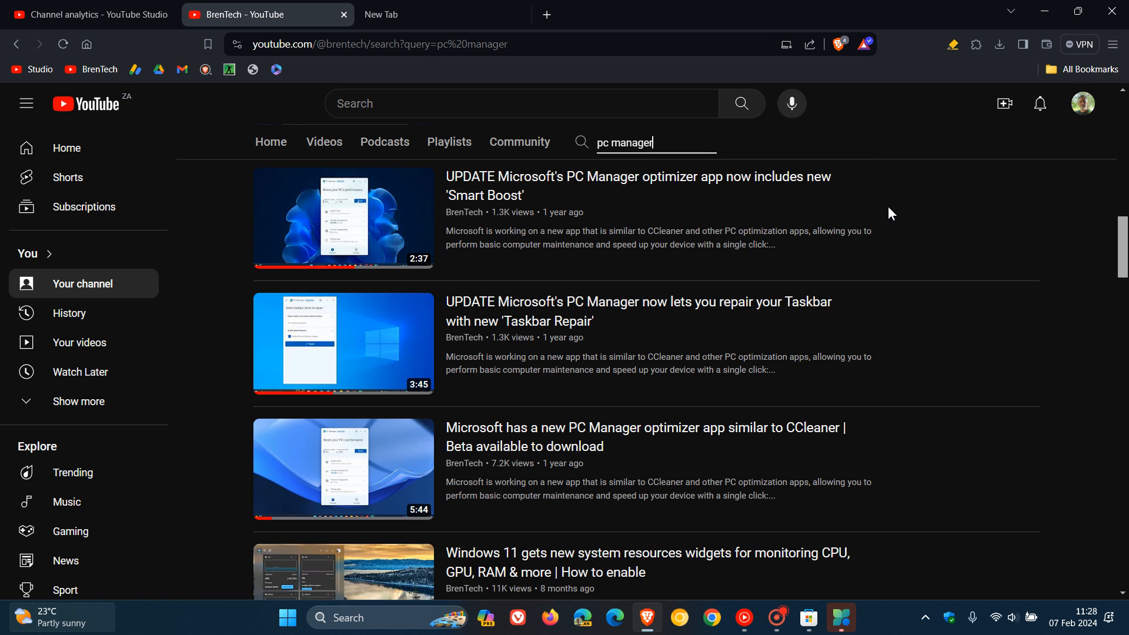
scroll("up", 3)
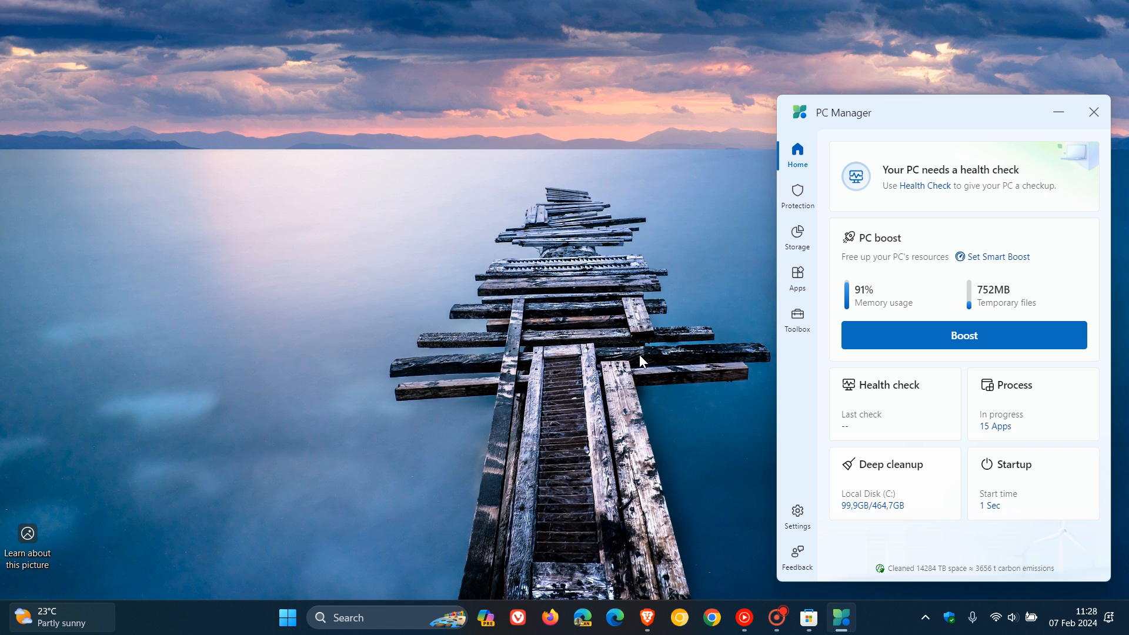
mouse_move(909, 122)
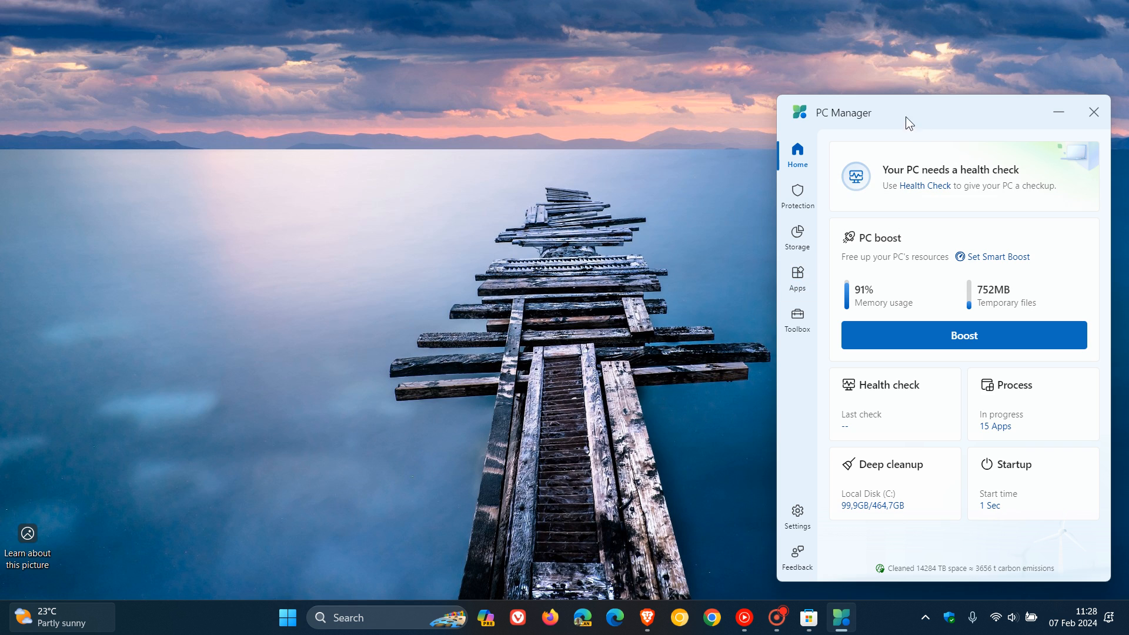
mouse_move(908, 116)
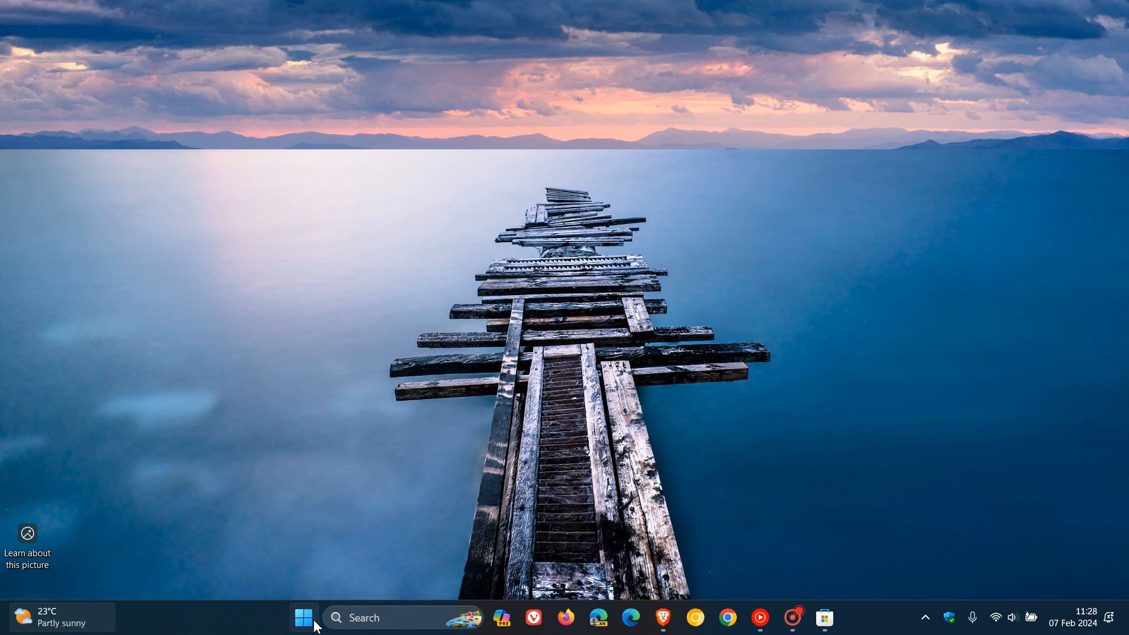
Relaunch PC Manager from the Start menu and open its System protection page
left_click(303, 617)
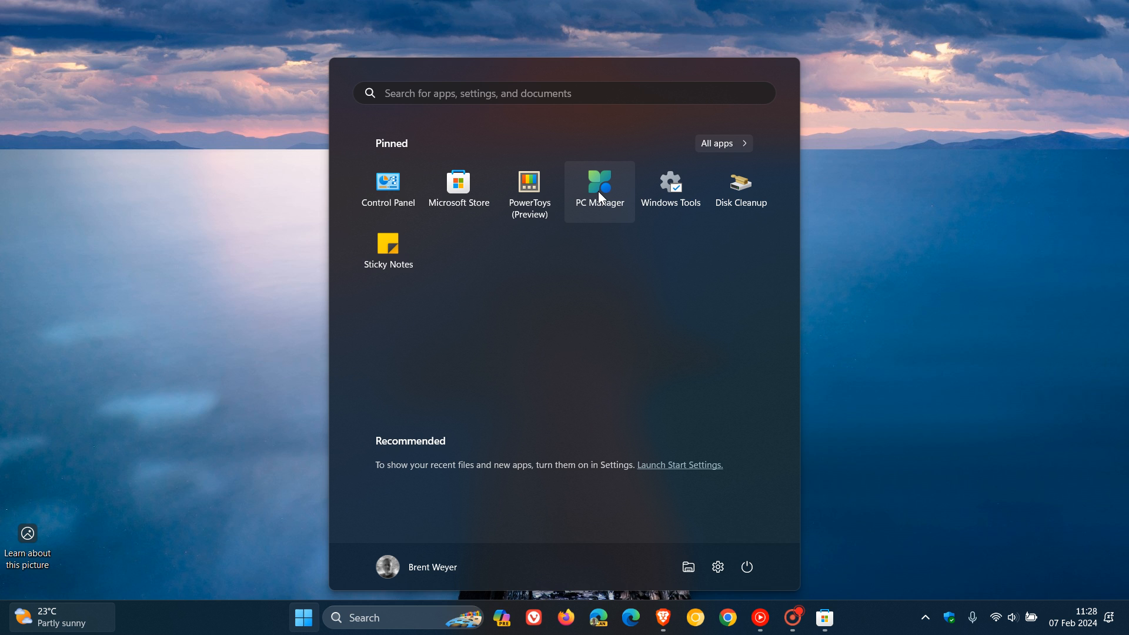
left_click(599, 182)
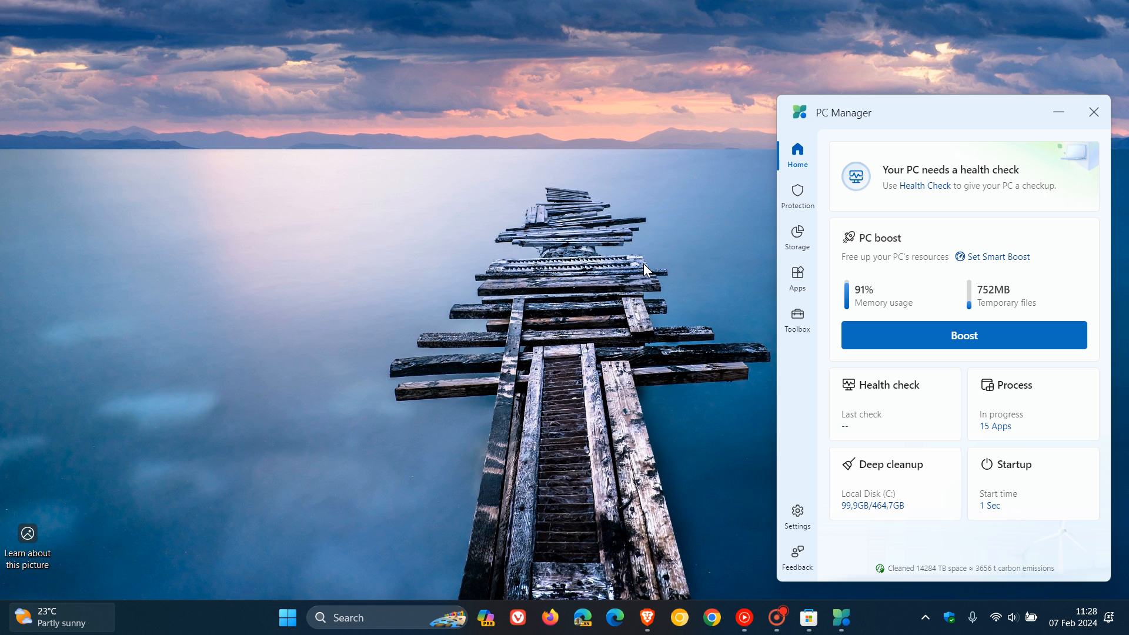
mouse_move(979, 216)
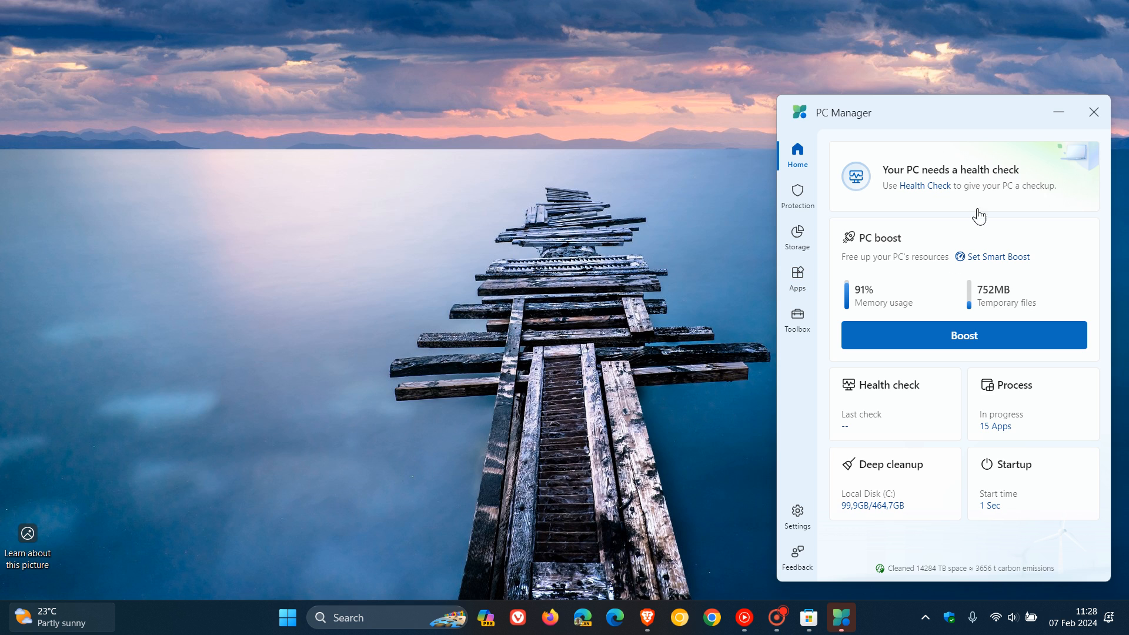
mouse_move(967, 244)
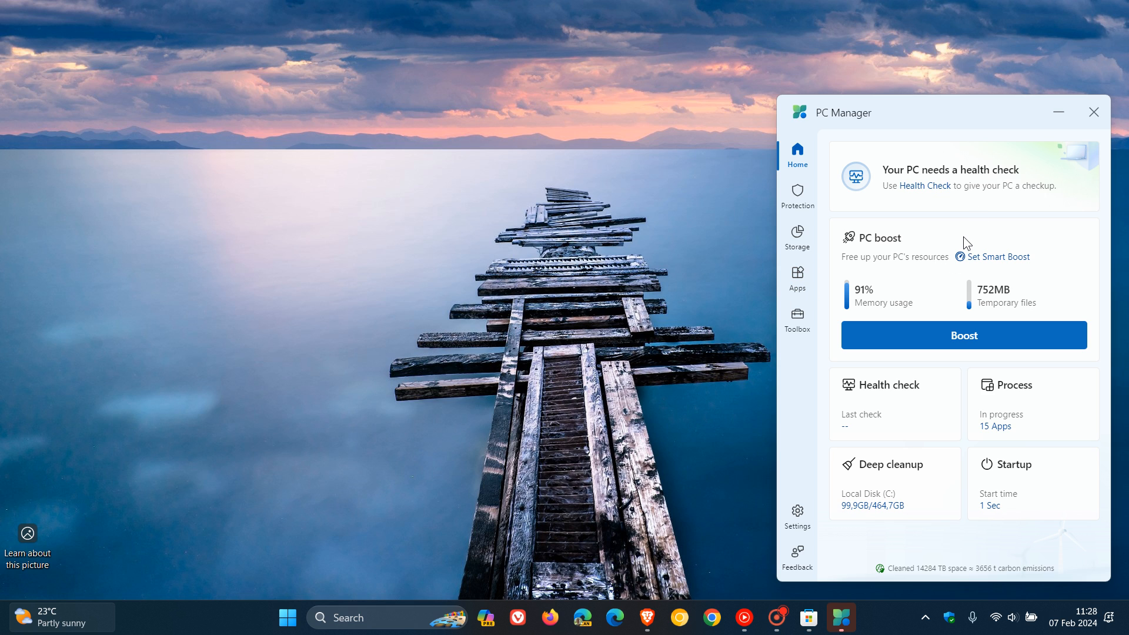
mouse_move(885, 227)
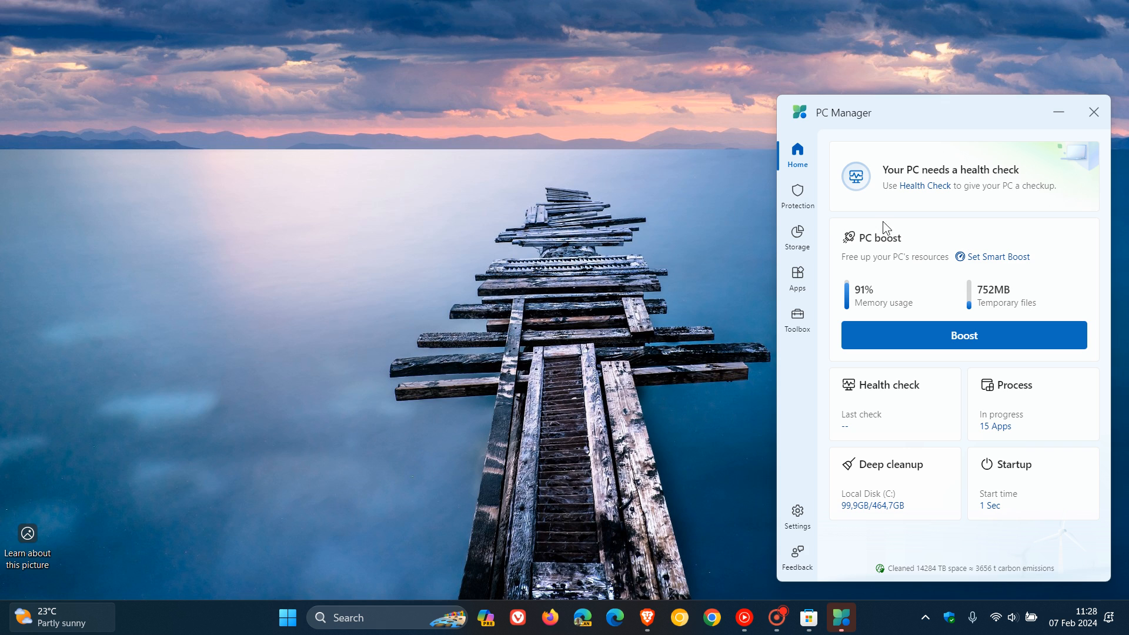
left_click(797, 195)
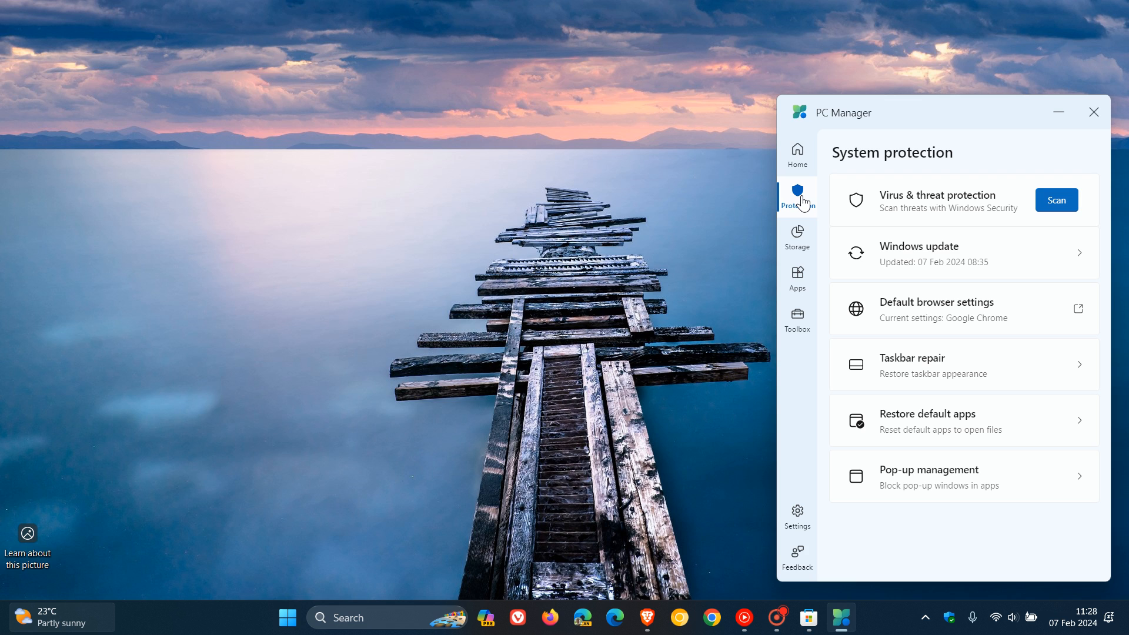
mouse_move(797, 234)
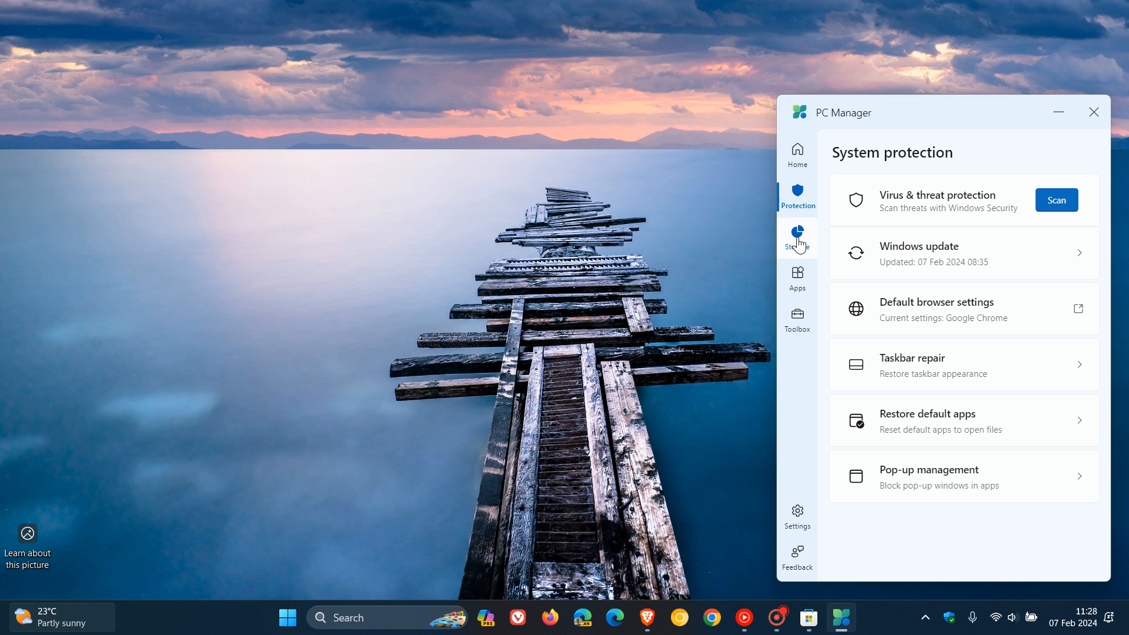
View the Storage management and App management pages, ending on Toolbox
left_click(797, 238)
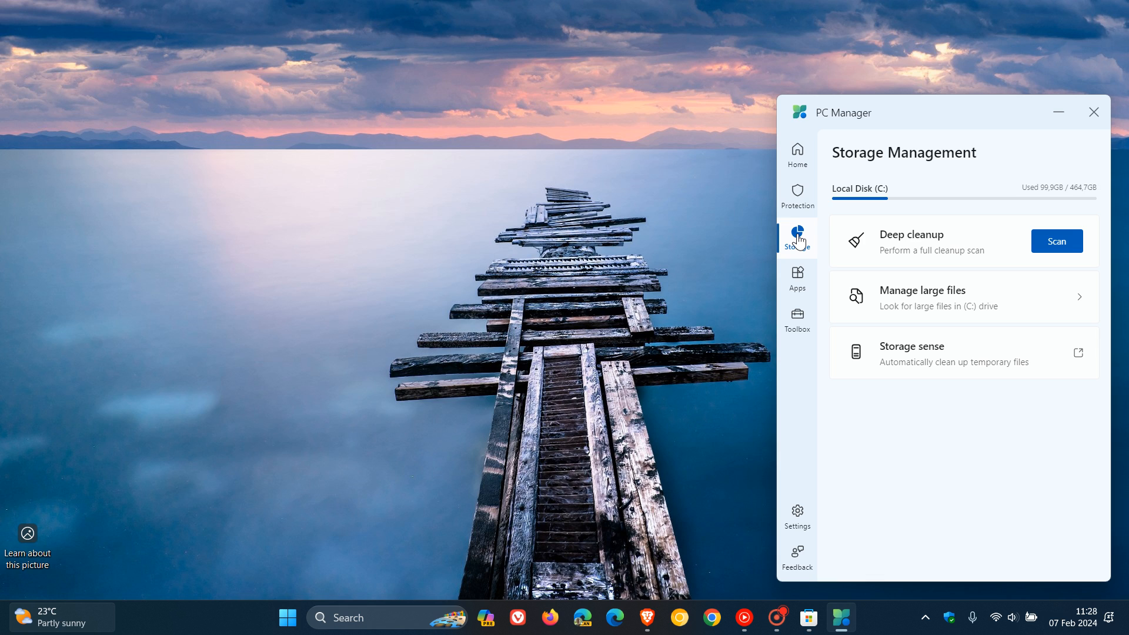
left_click(797, 277)
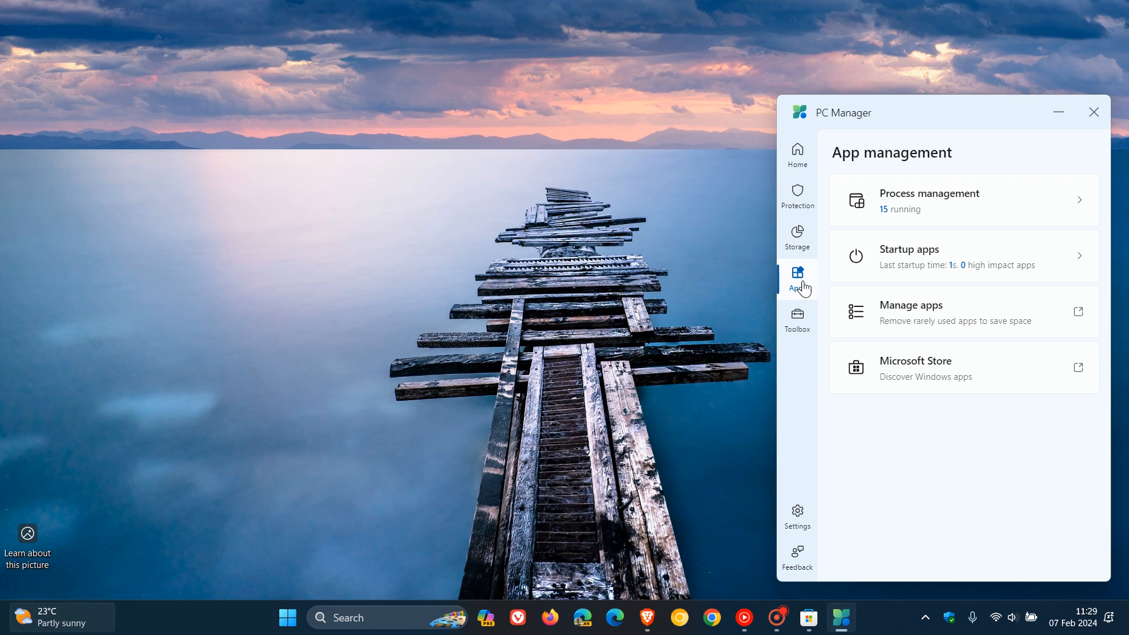
mouse_move(943, 229)
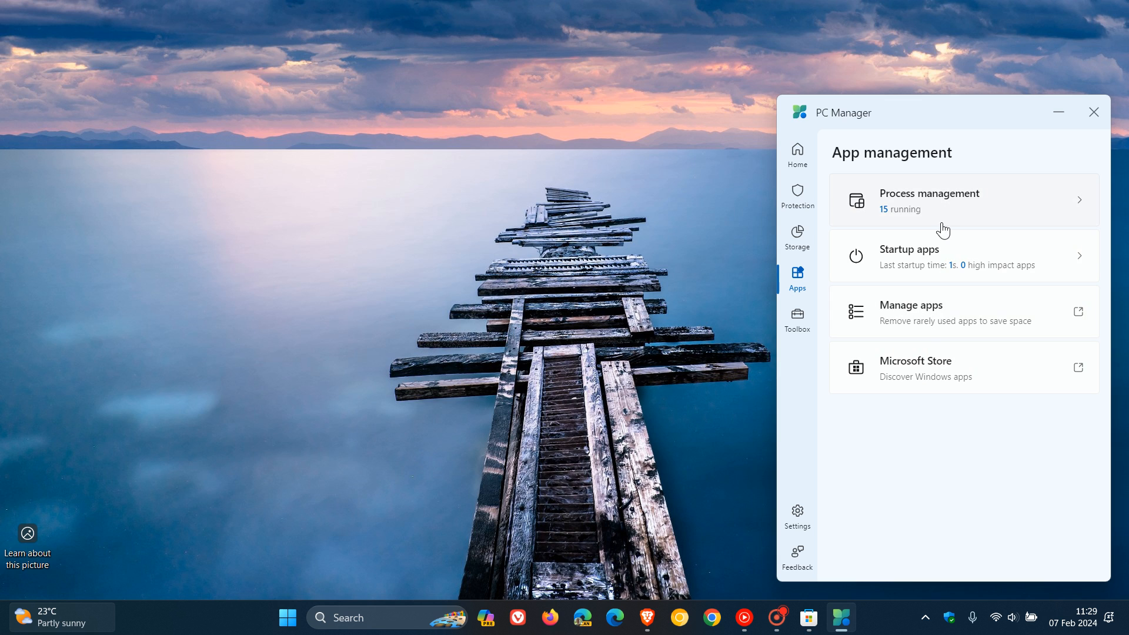
mouse_move(798, 319)
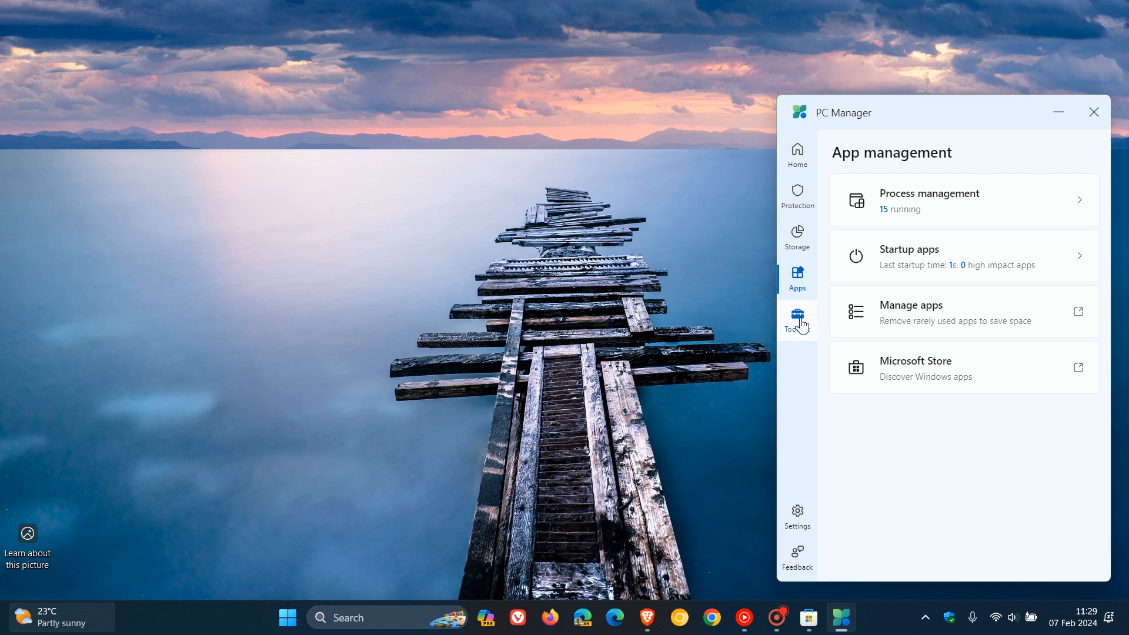
left_click(796, 321)
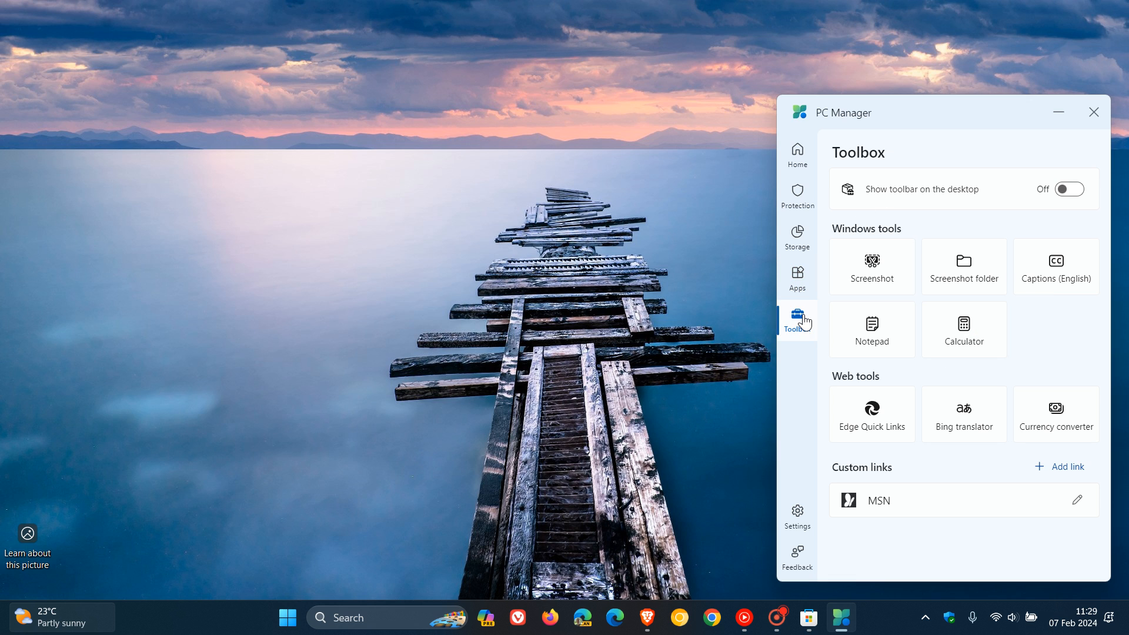
mouse_move(946, 205)
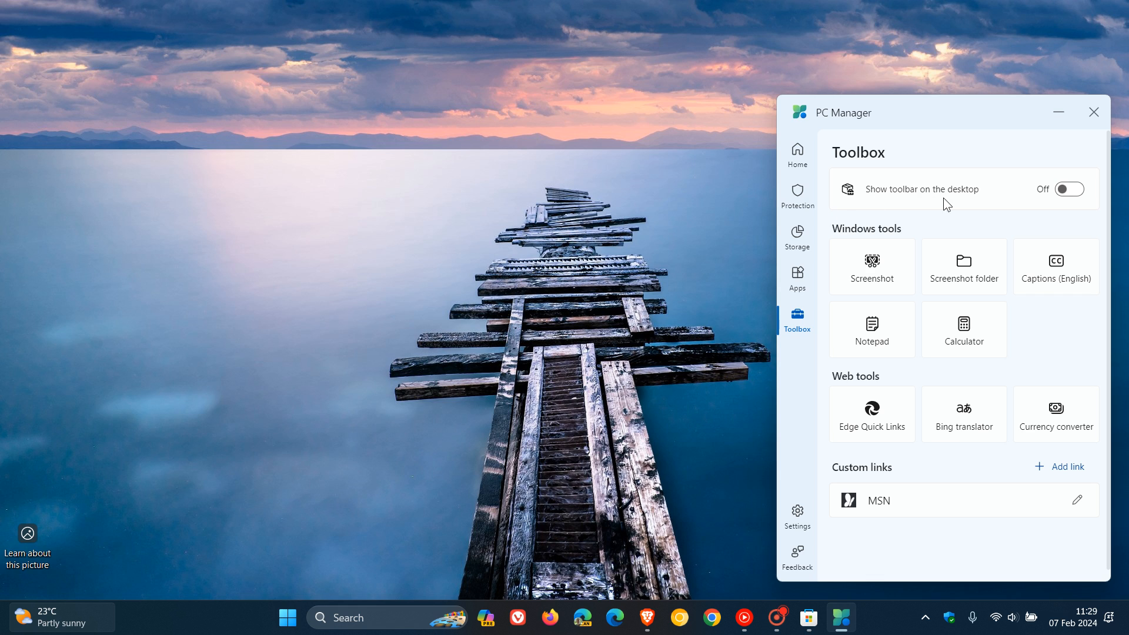
Switch 'Show toolbar on the desktop' on and drag the floating toolbar near the top
left_click(1069, 189)
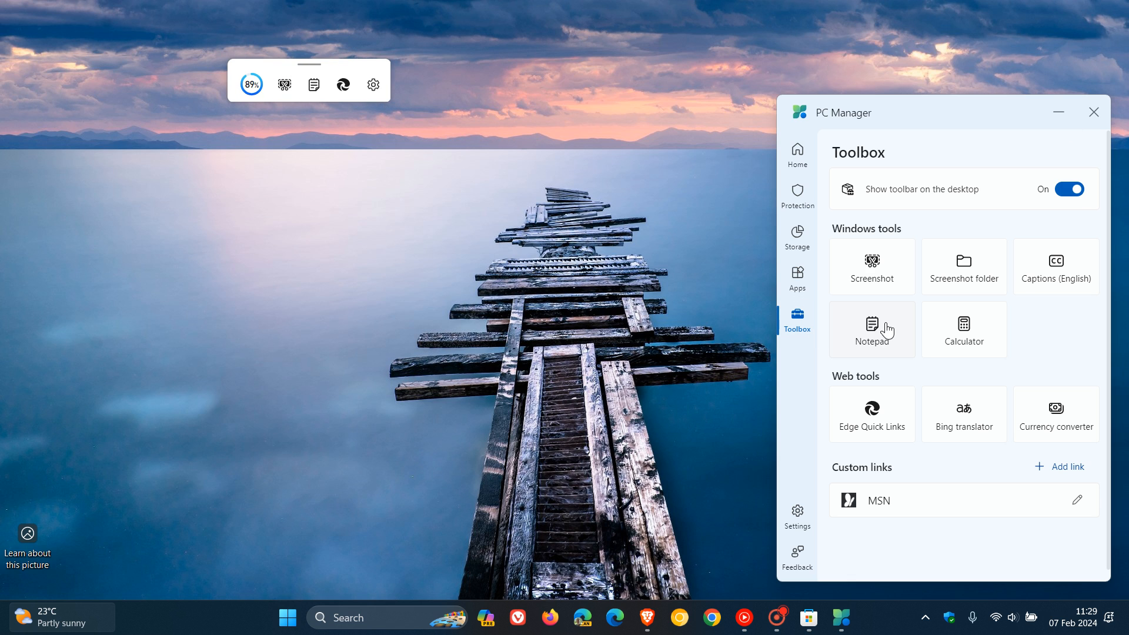
mouse_move(963, 265)
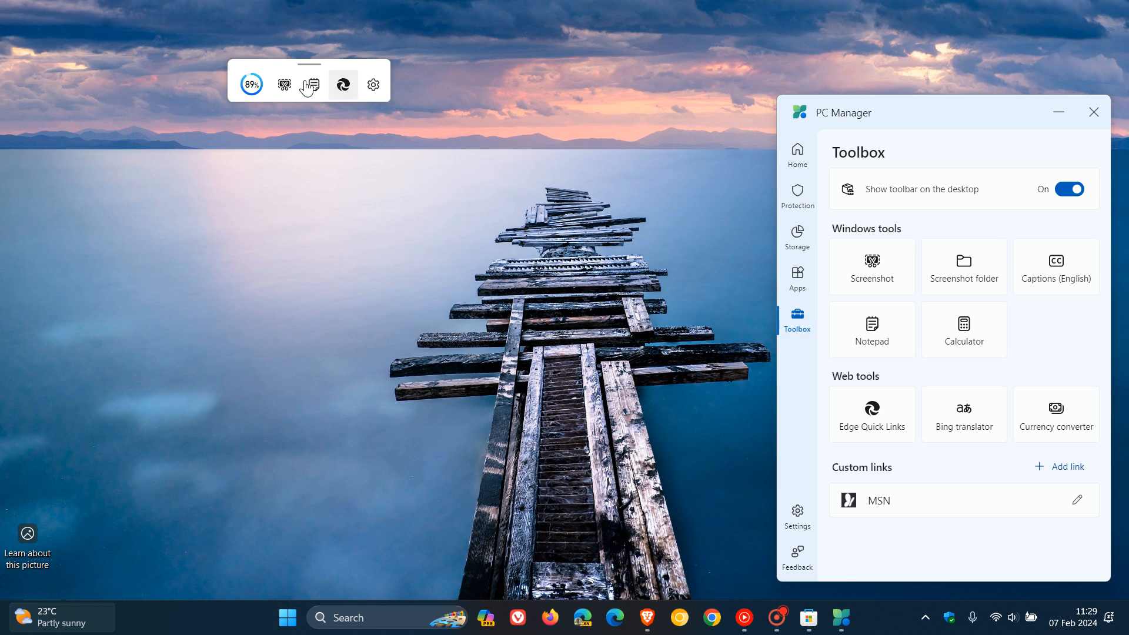
mouse_move(295, 84)
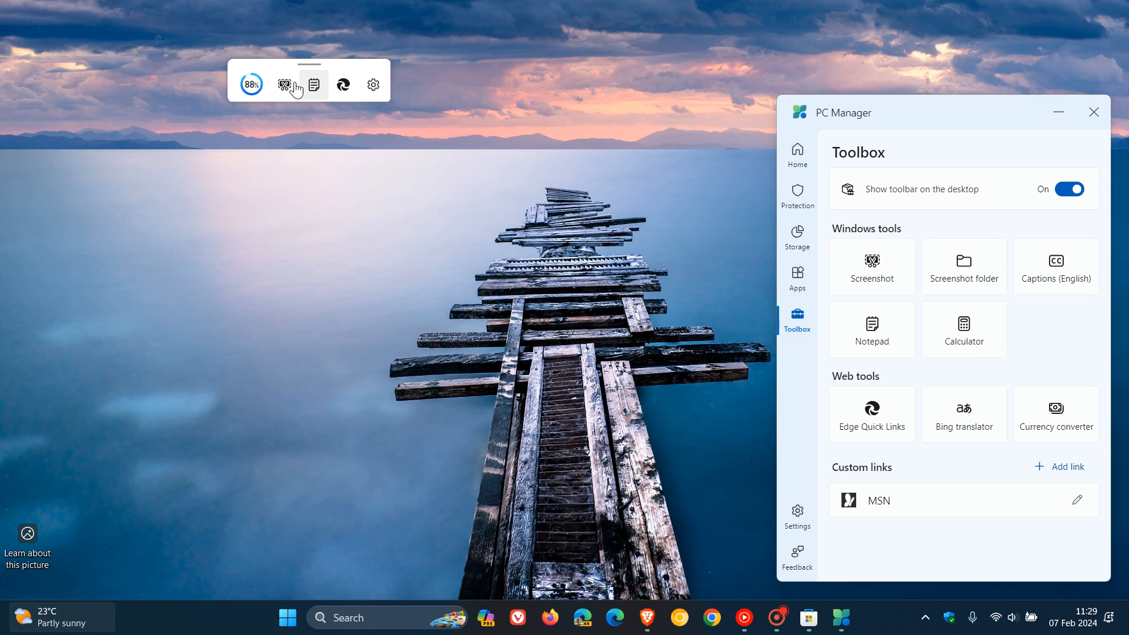
mouse_move(302, 68)
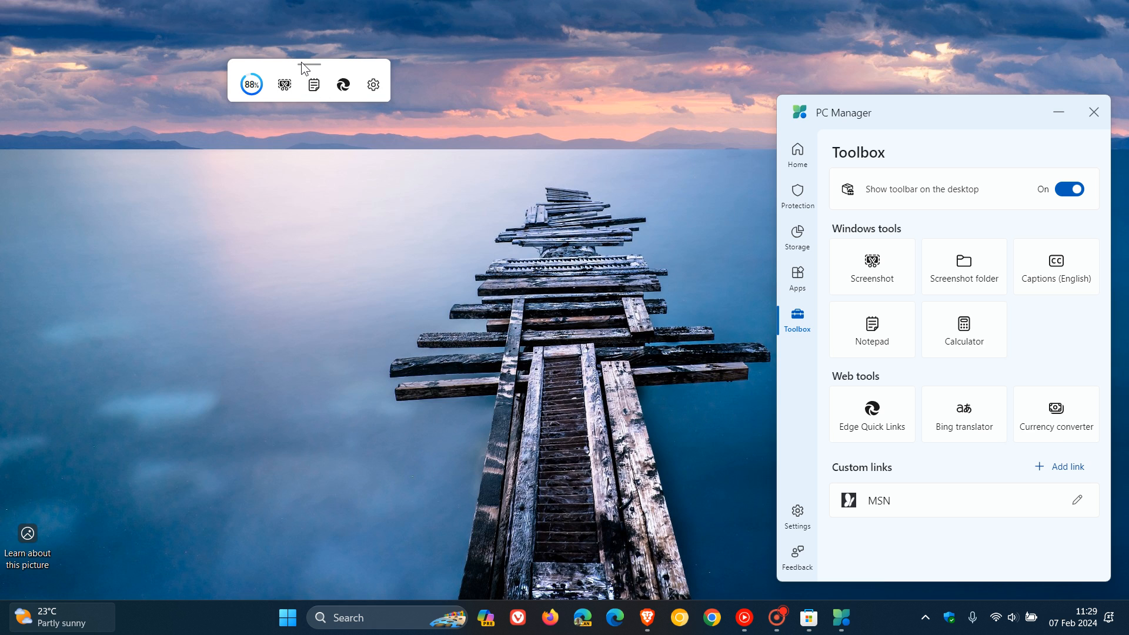
mouse_move(312, 84)
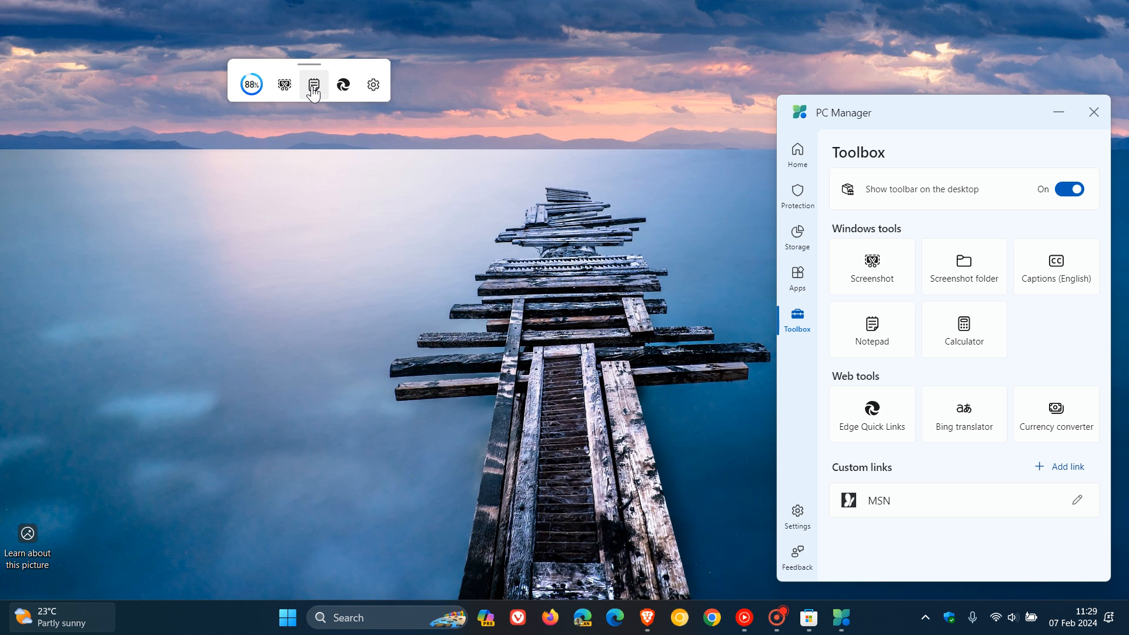
left_click(870, 329)
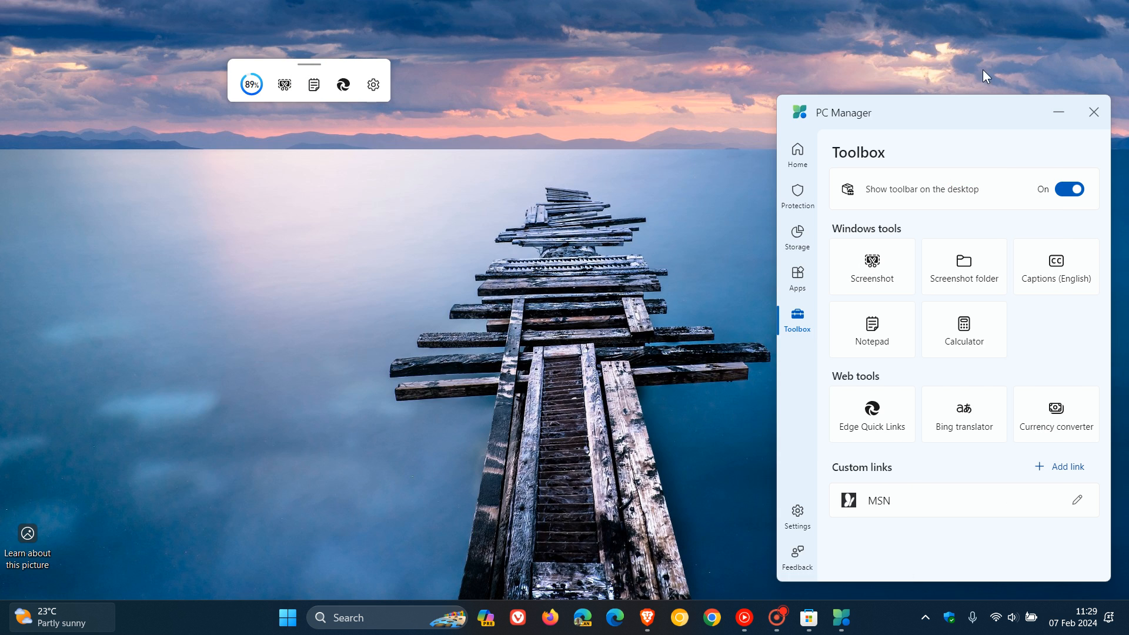
mouse_move(469, 289)
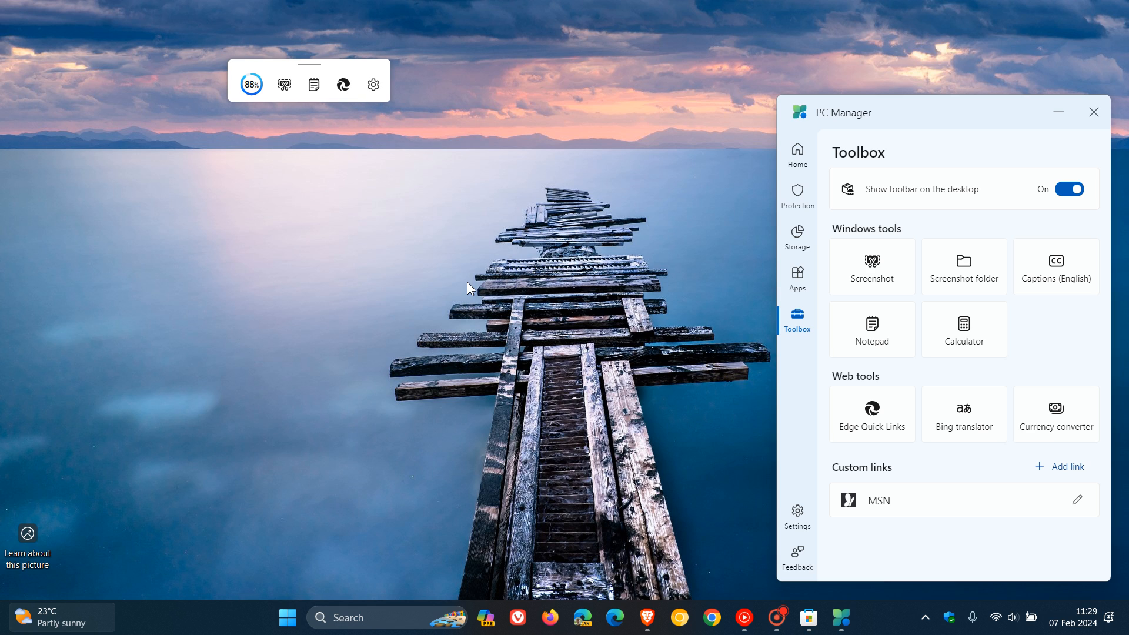
mouse_move(943, 175)
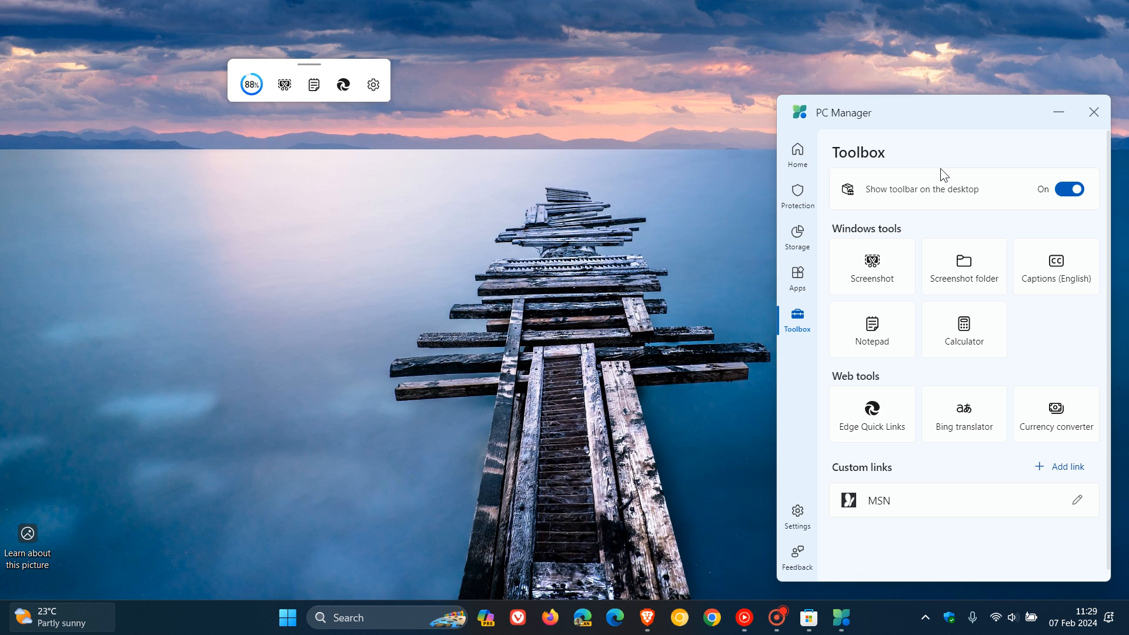
mouse_move(373, 83)
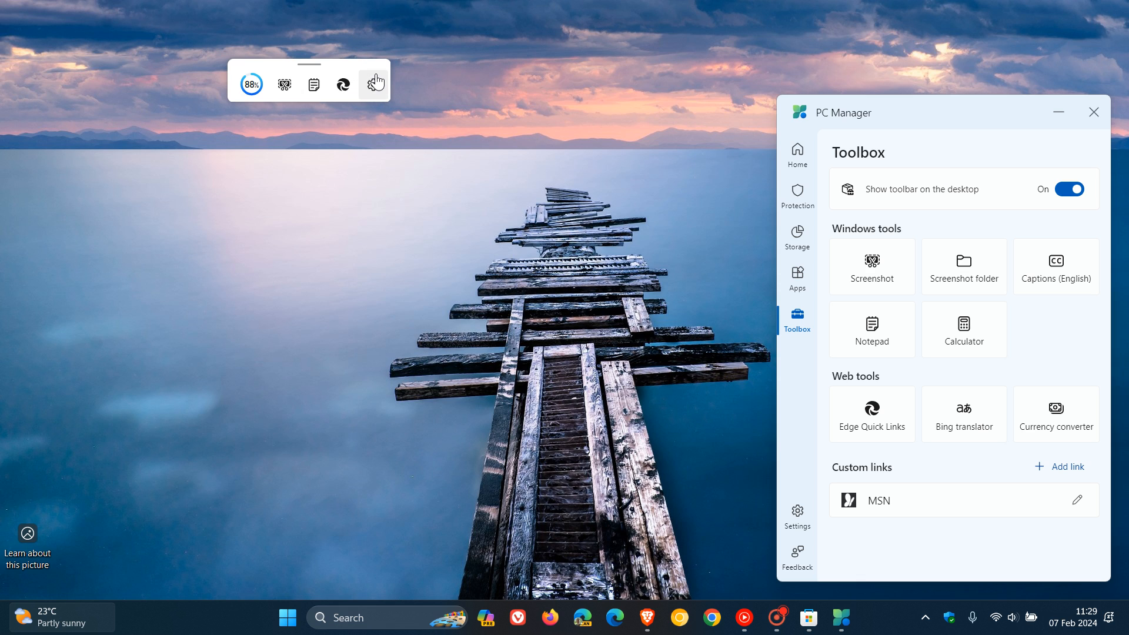
mouse_move(558, 304)
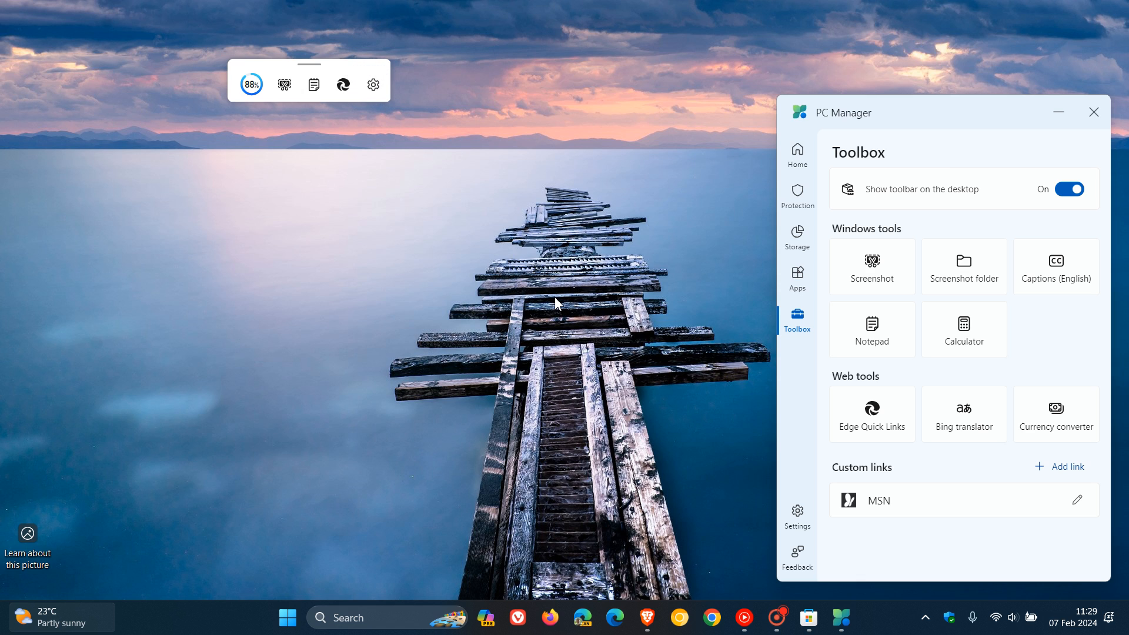
mouse_move(251, 85)
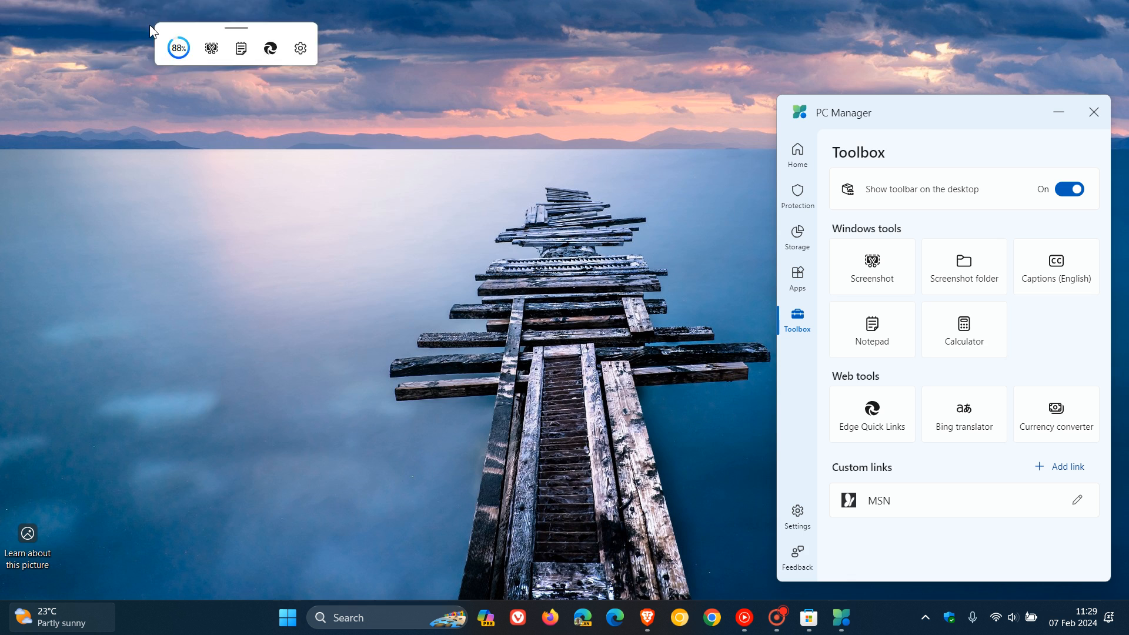
left_click_drag(234, 28, 388, 88)
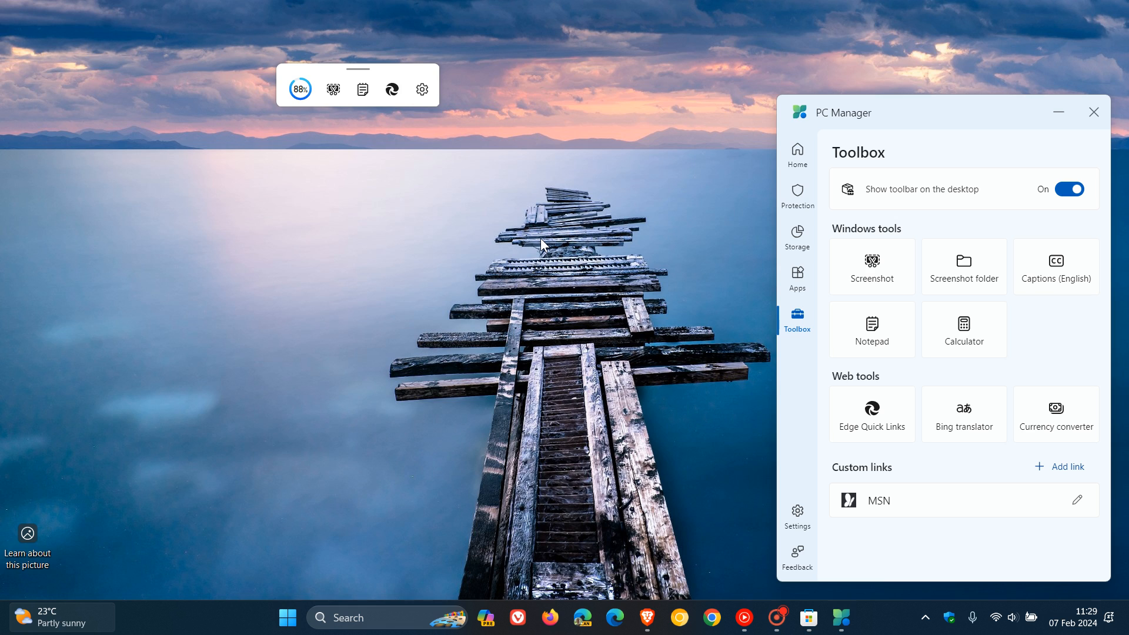
mouse_move(992, 237)
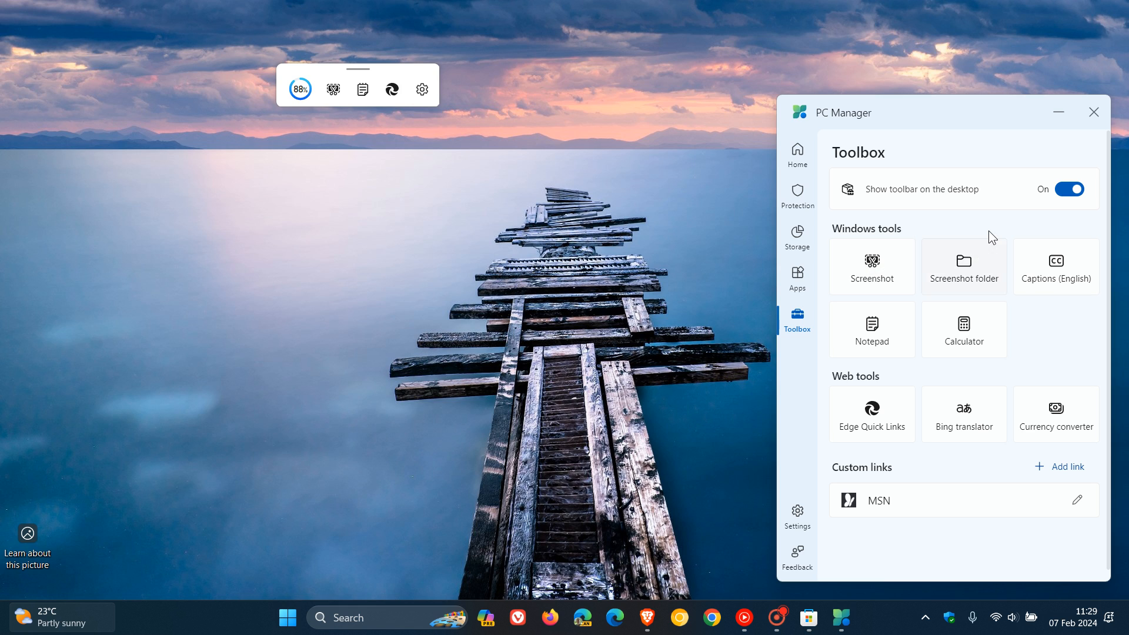
mouse_move(801, 481)
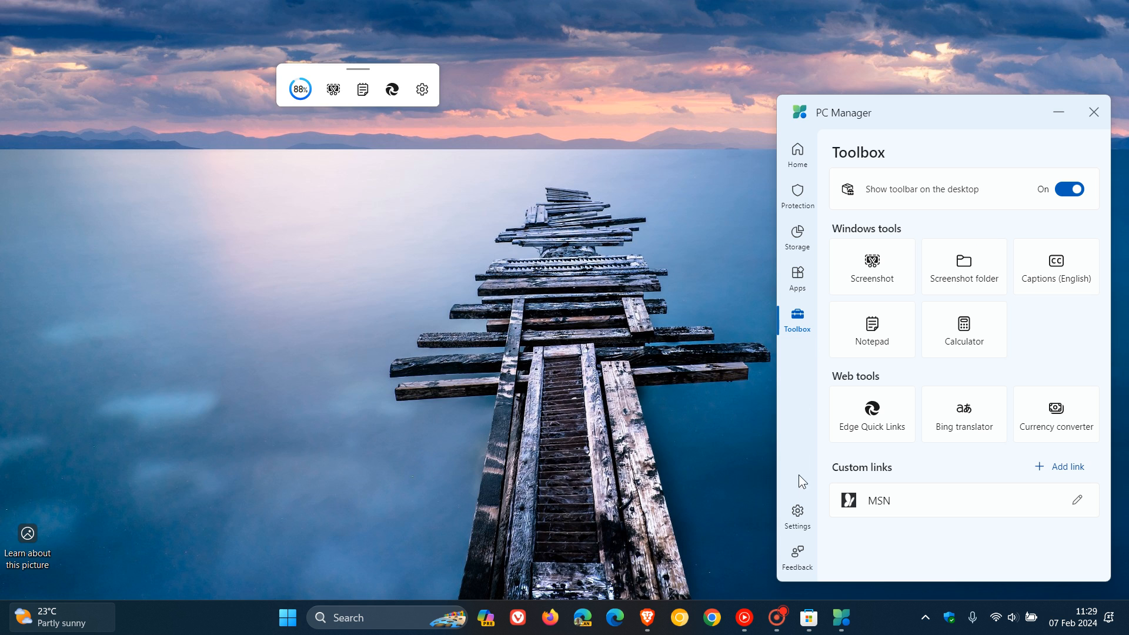
Open Settings and scroll to General settings and About us, showing version 3.3.14.0
left_click(798, 517)
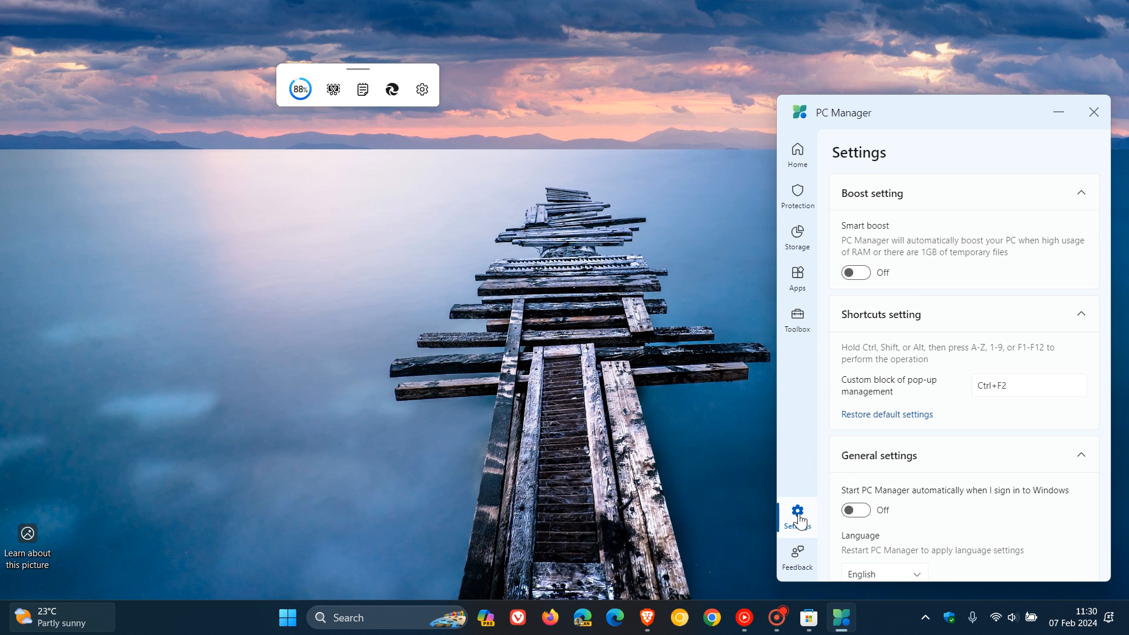
scroll("down", 3)
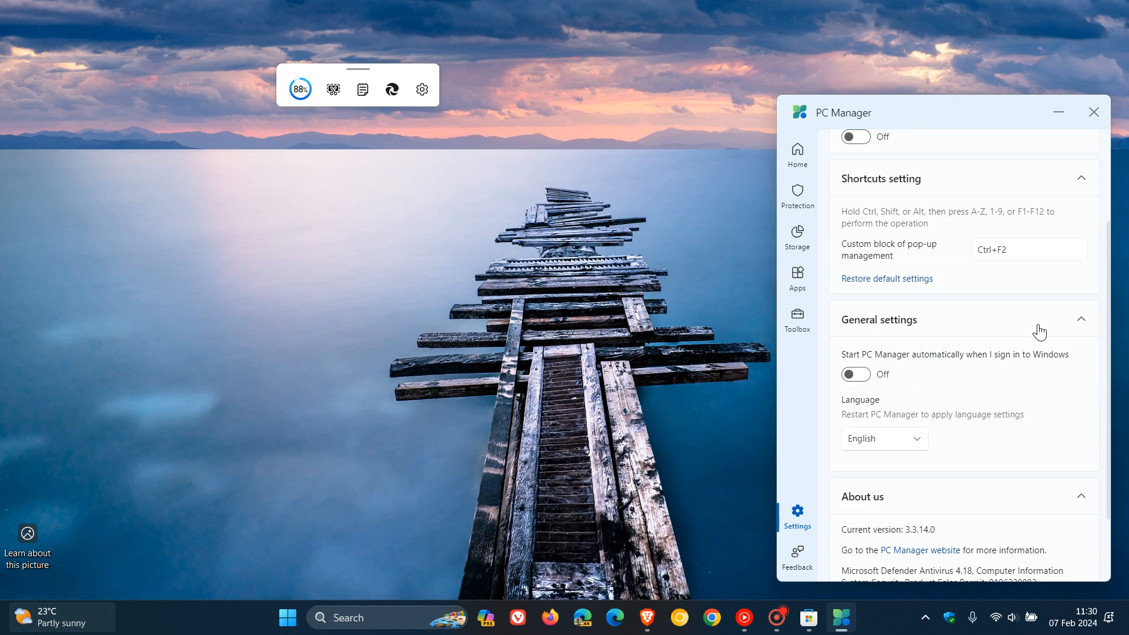
scroll("down", 3)
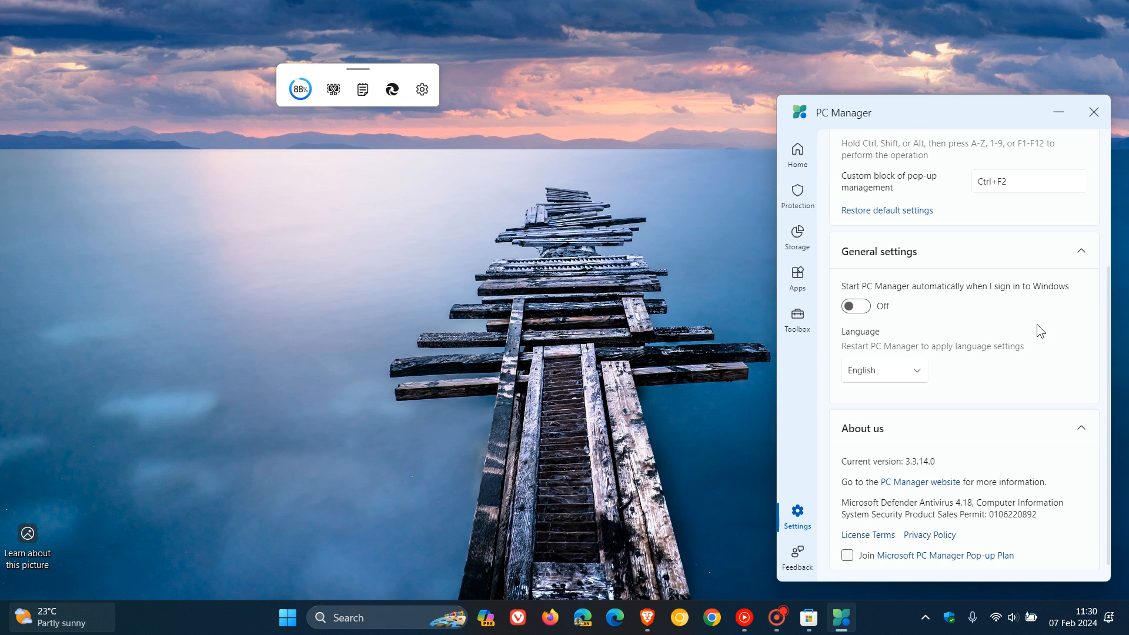
mouse_move(930, 347)
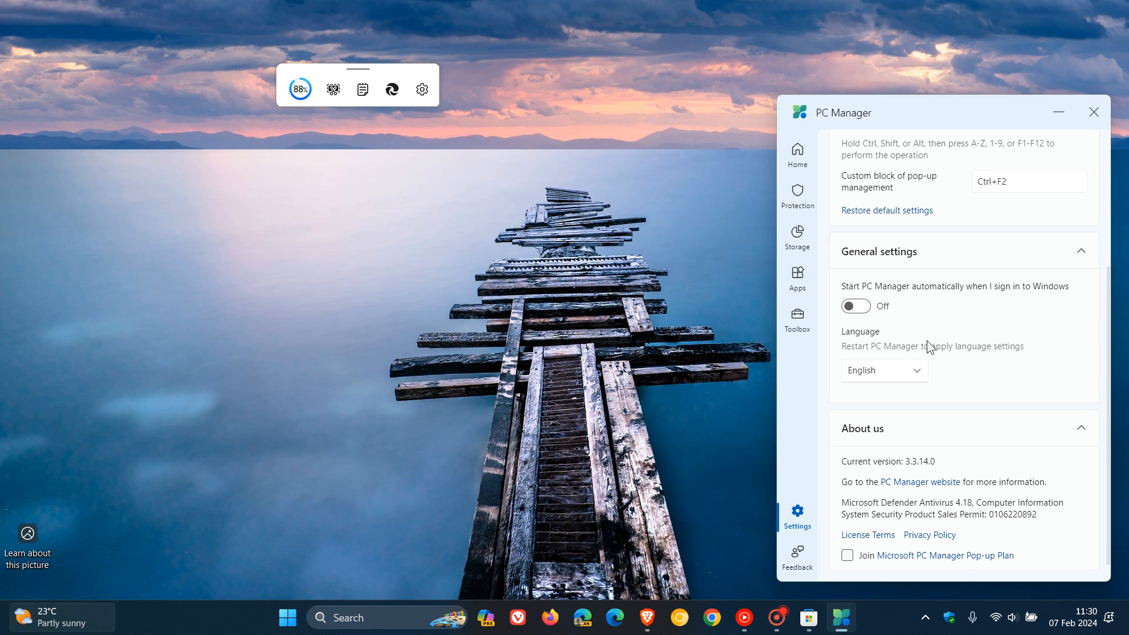
mouse_move(979, 362)
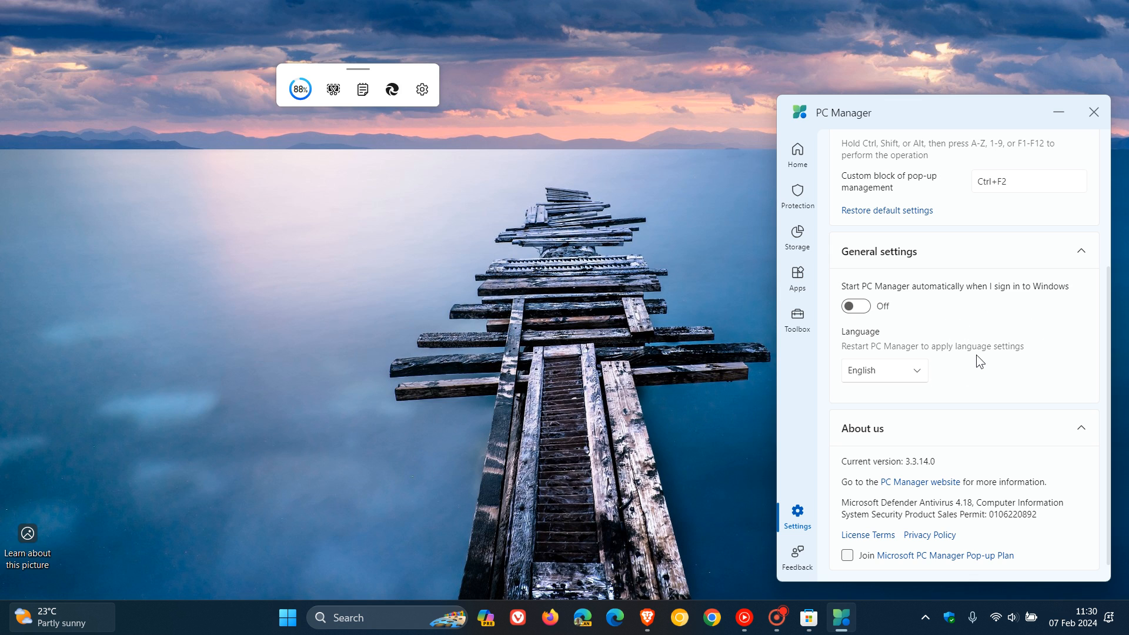
scroll("down", 3)
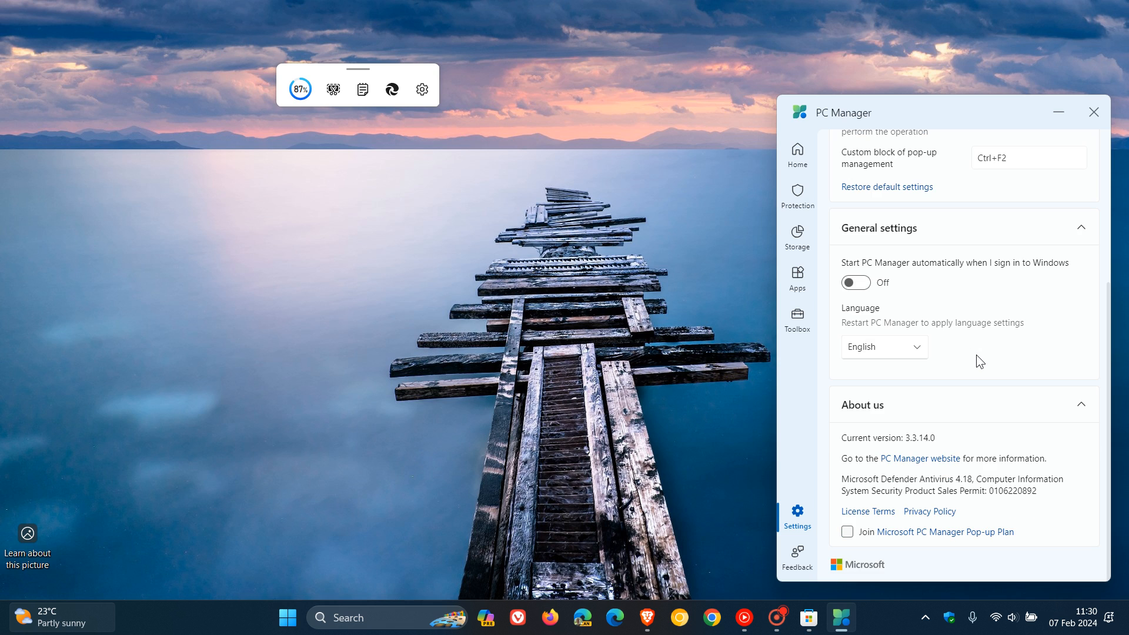
scroll("up", 3)
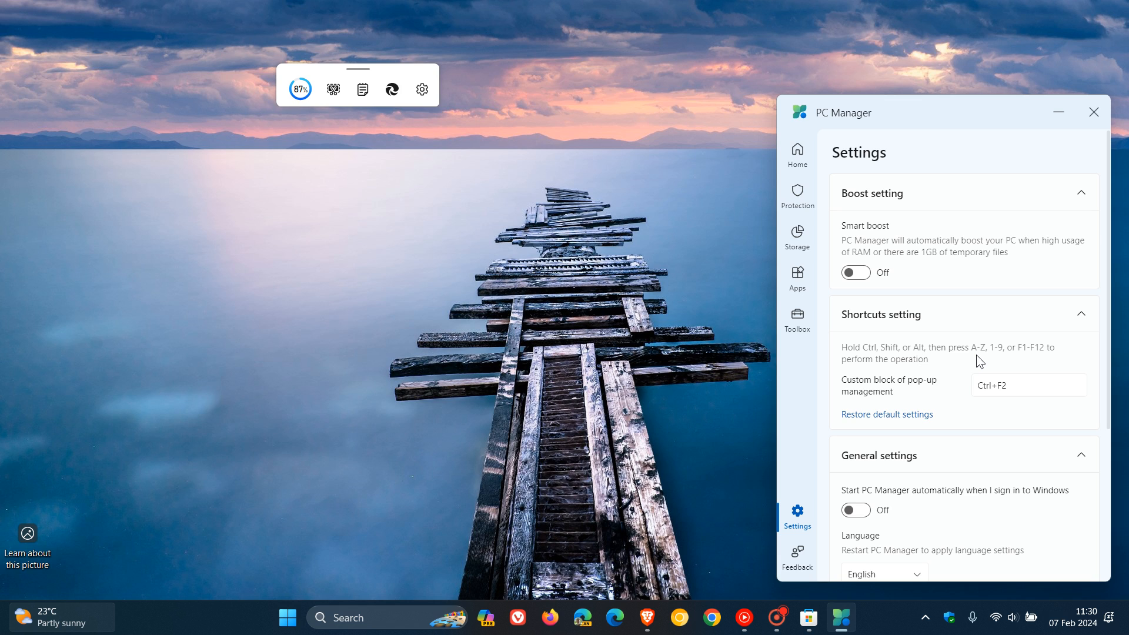
scroll("down", 3)
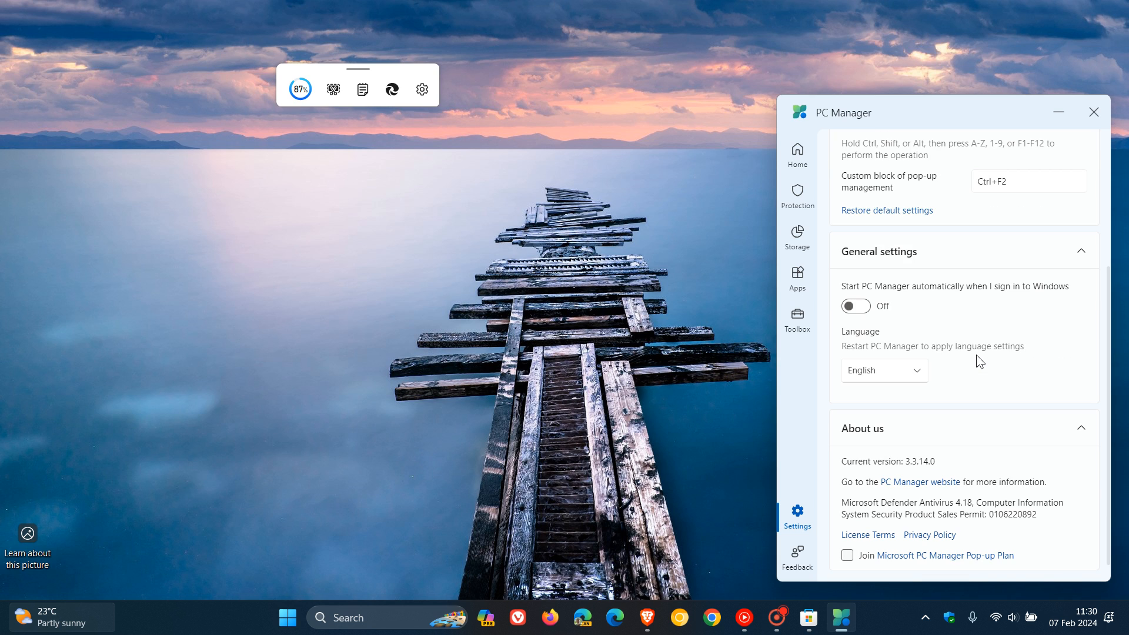
scroll("down", 3)
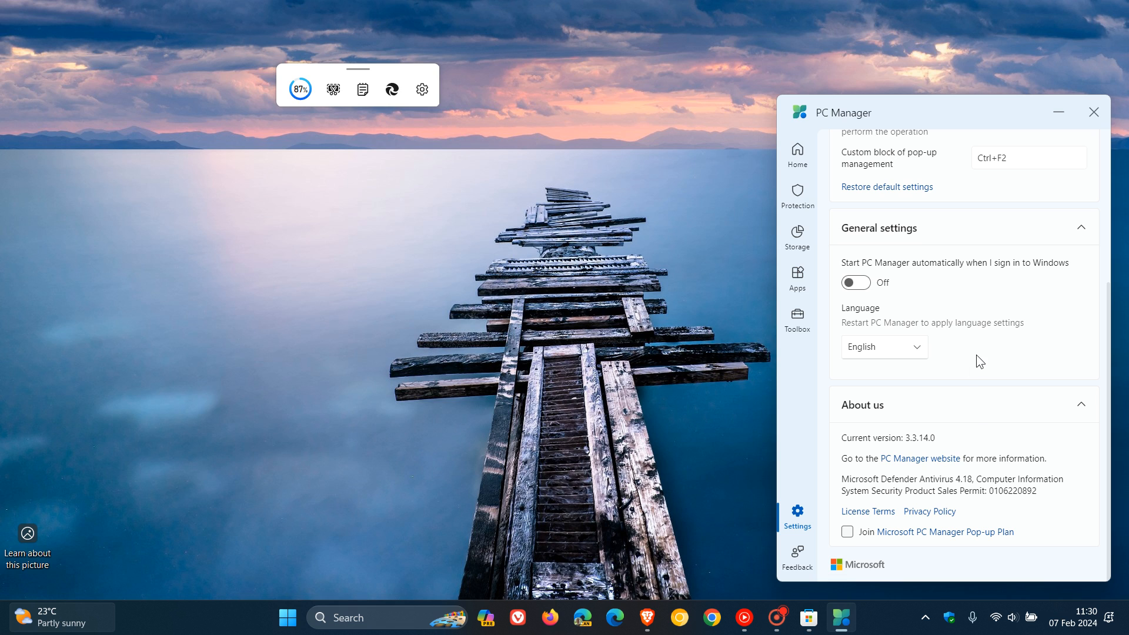
mouse_move(825, 466)
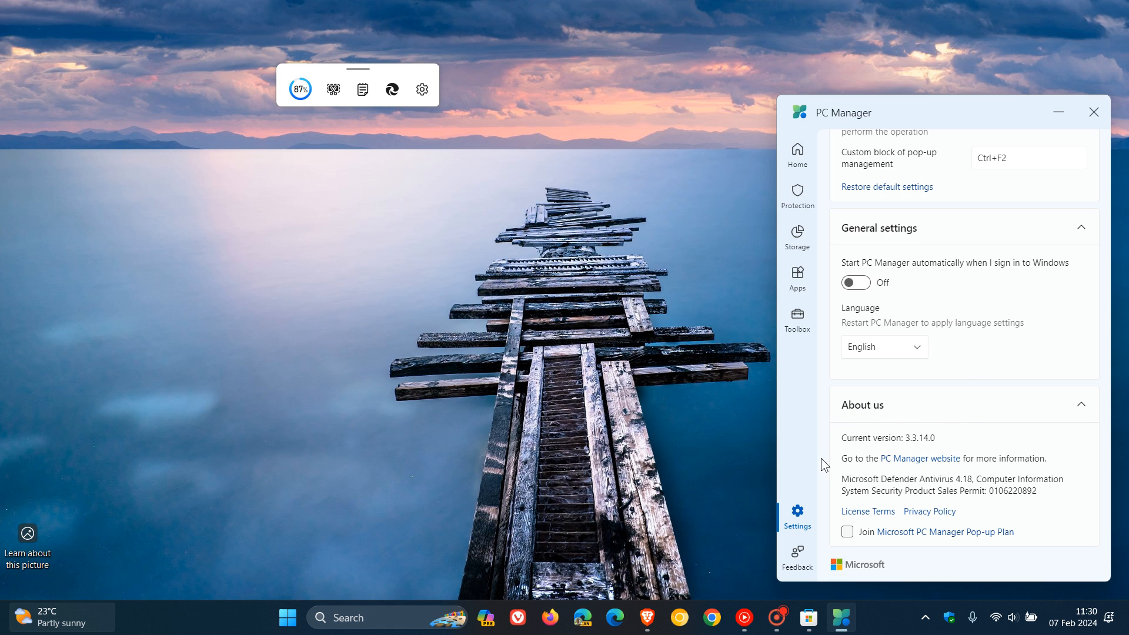
mouse_move(911, 457)
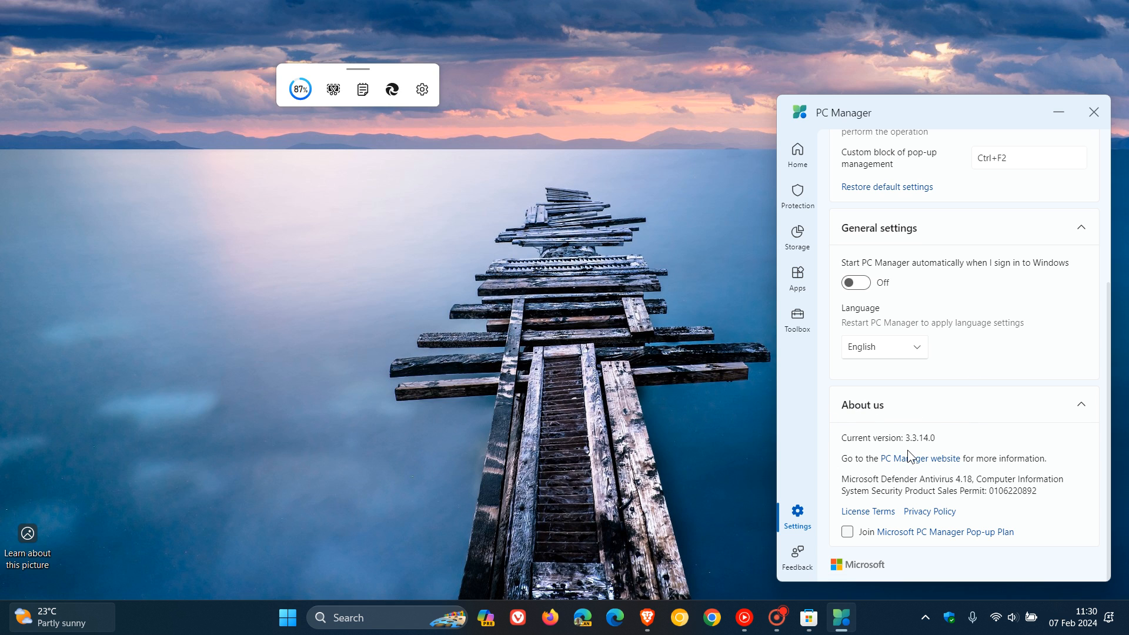
mouse_move(930, 456)
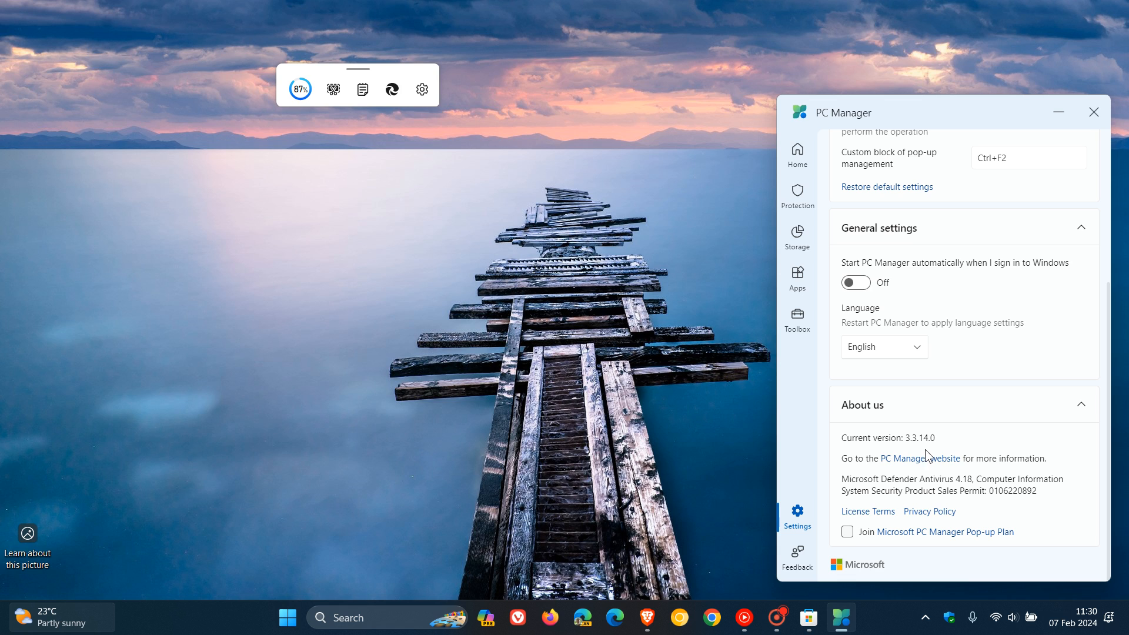
mouse_move(972, 445)
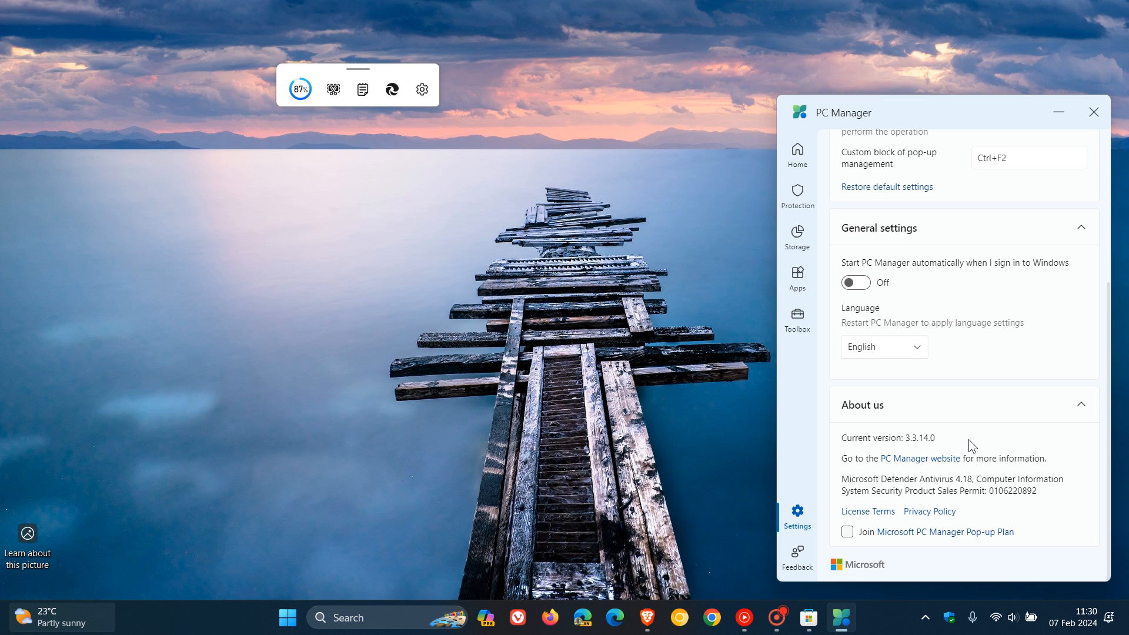
mouse_move(979, 230)
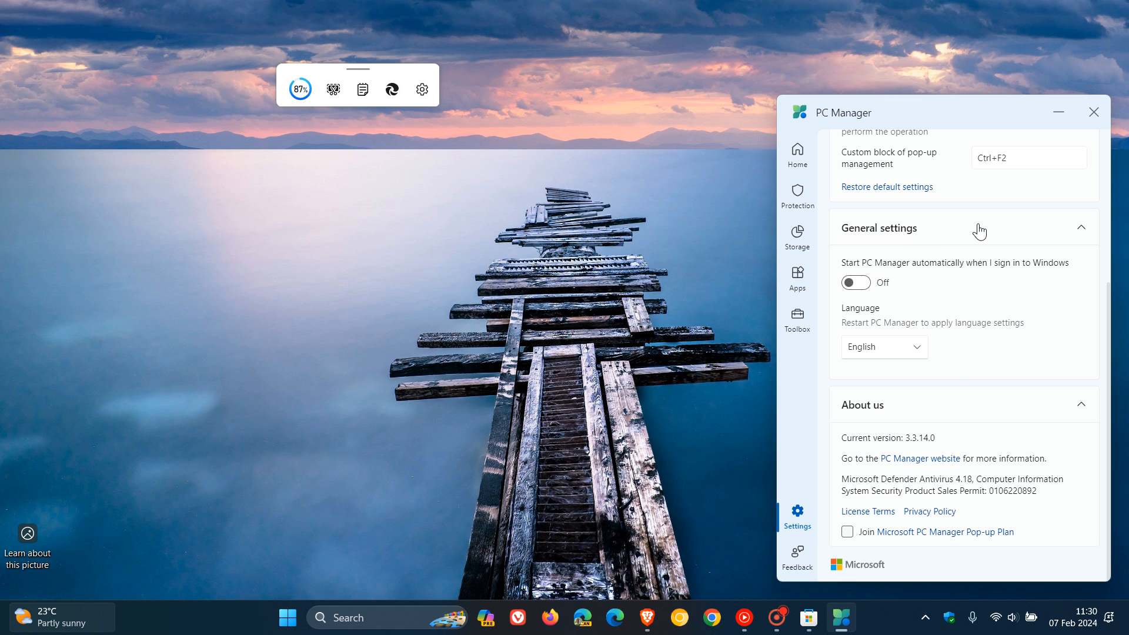
mouse_move(422, 89)
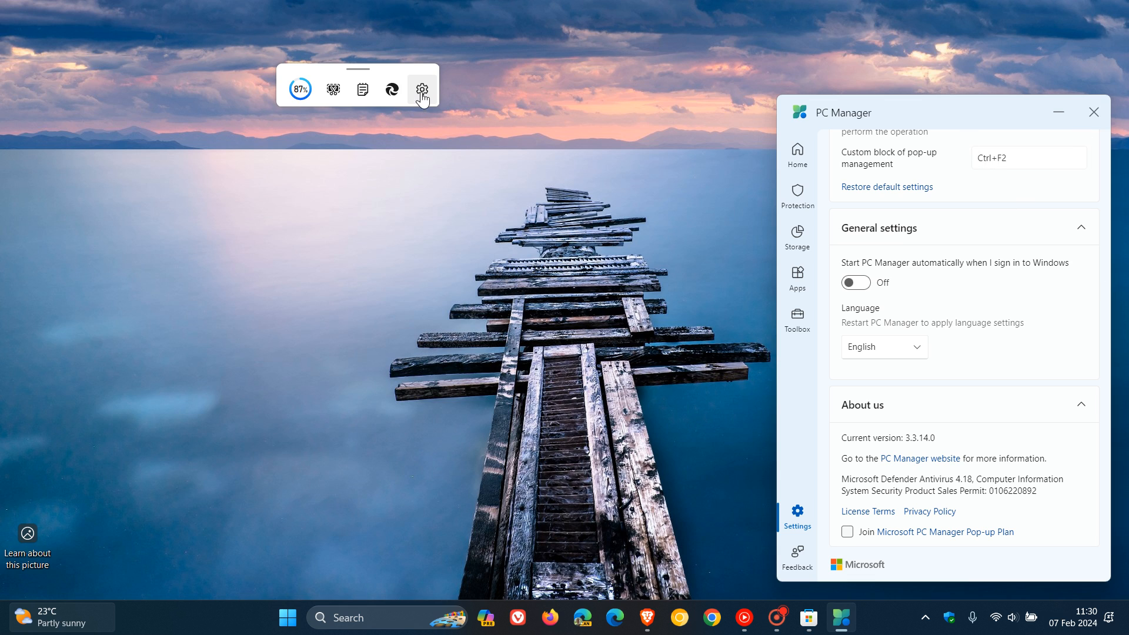
mouse_move(525, 187)
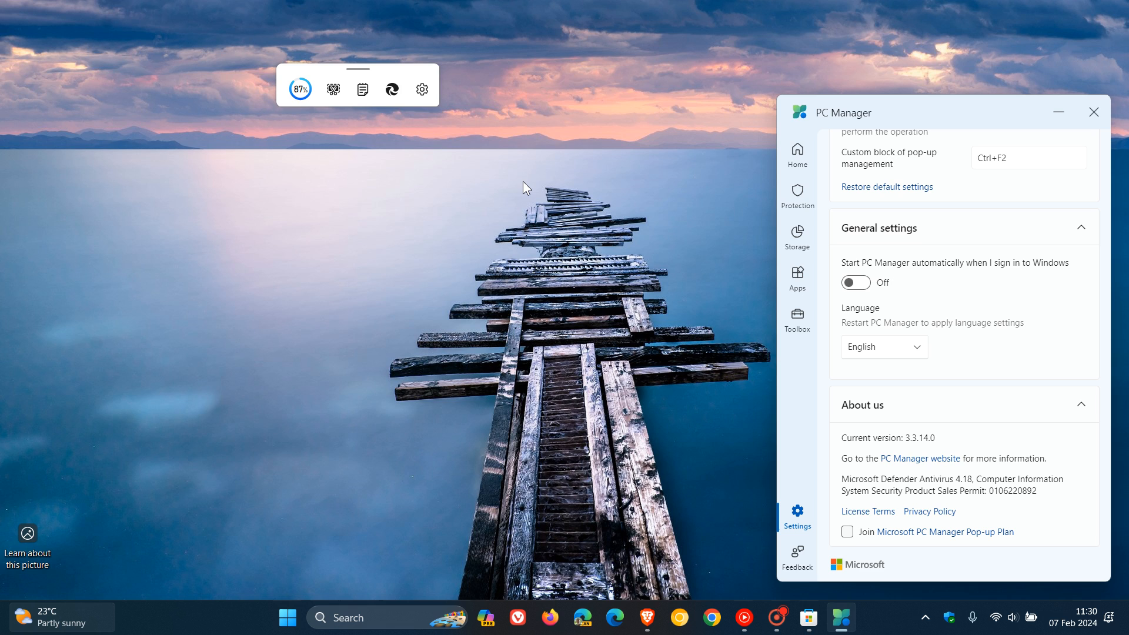
mouse_move(546, 208)
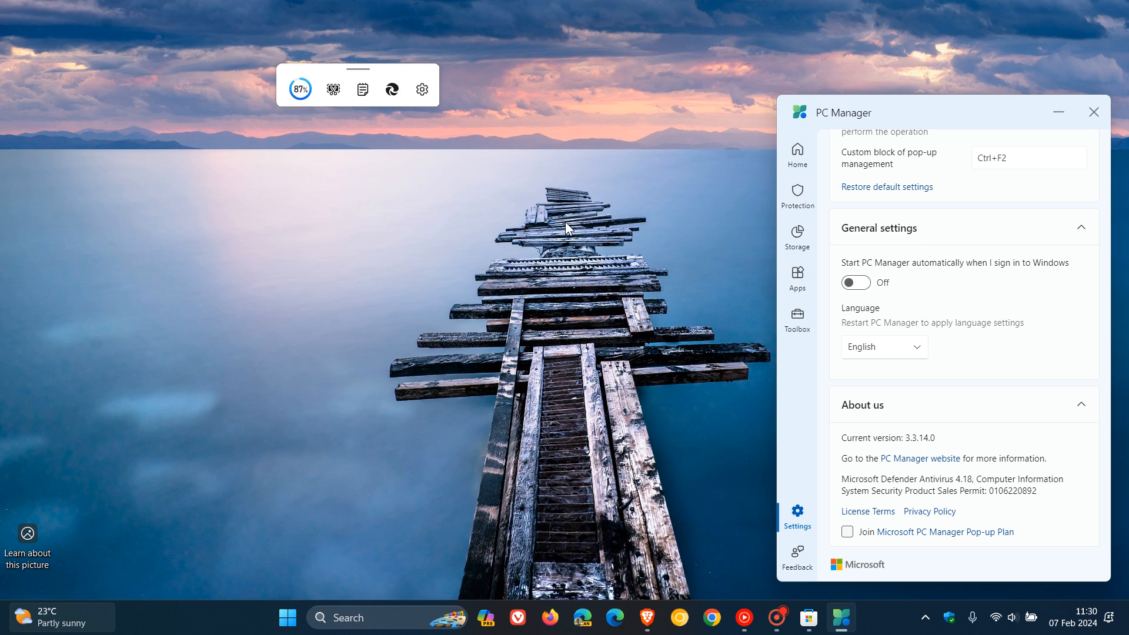
mouse_move(659, 253)
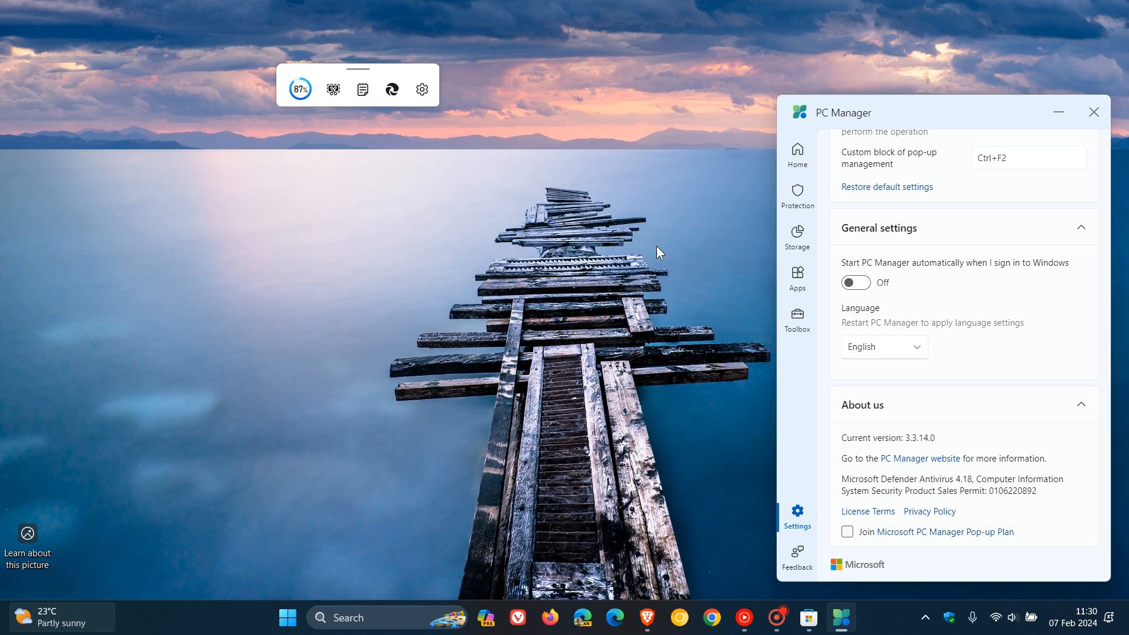
Open the Home page showing PC boost with 87% memory and 752MB temporary files
left_click(797, 154)
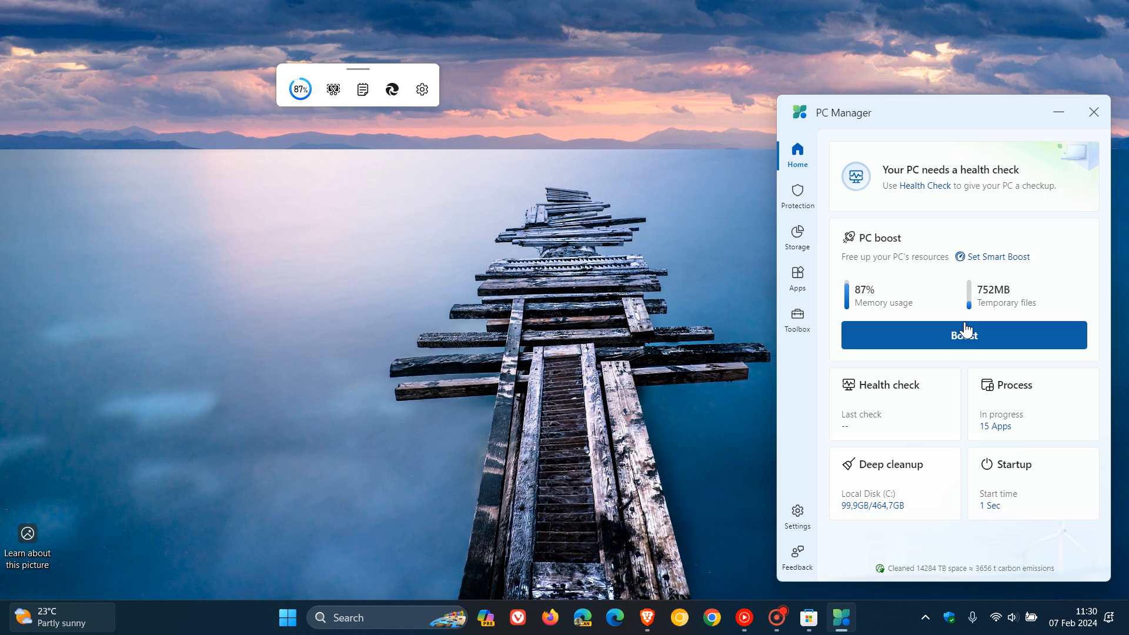
mouse_move(950, 269)
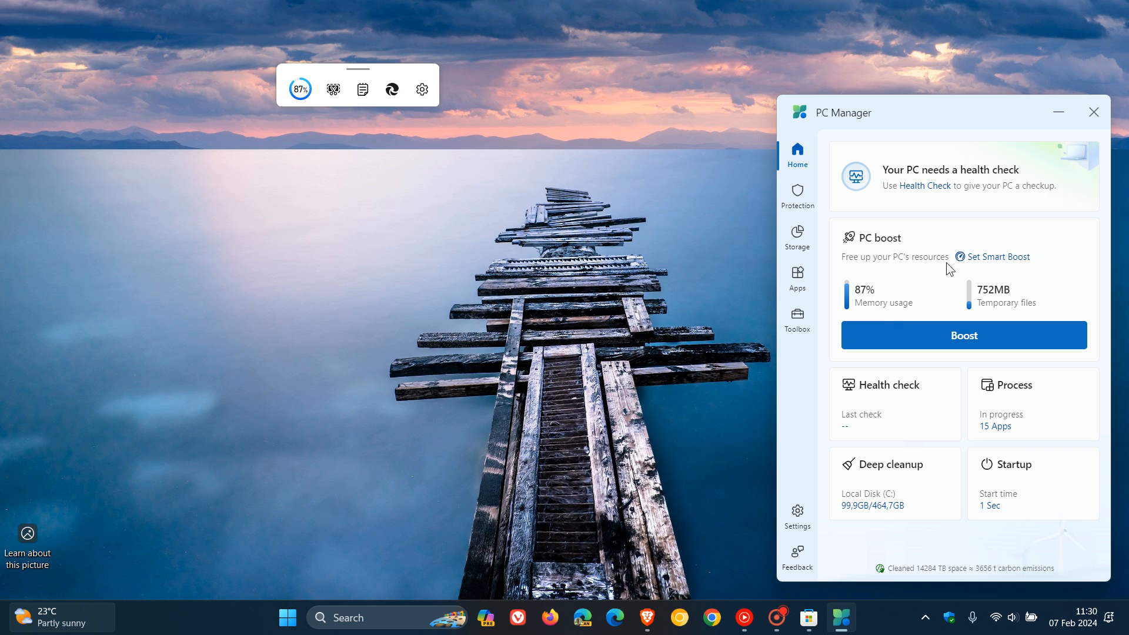
mouse_move(947, 337)
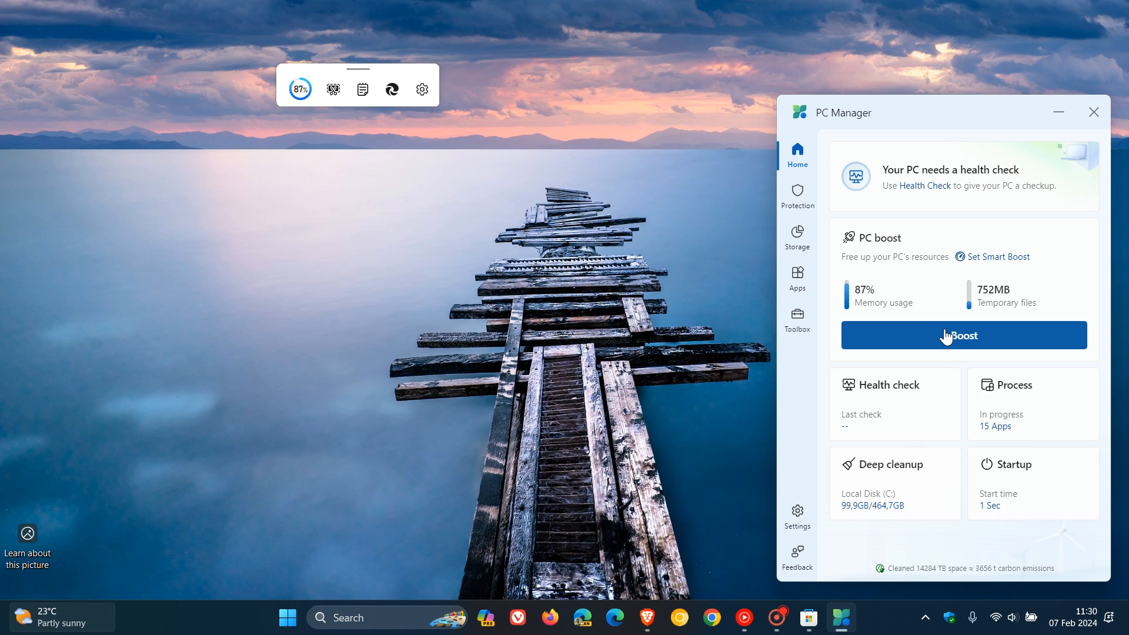
mouse_move(1026, 301)
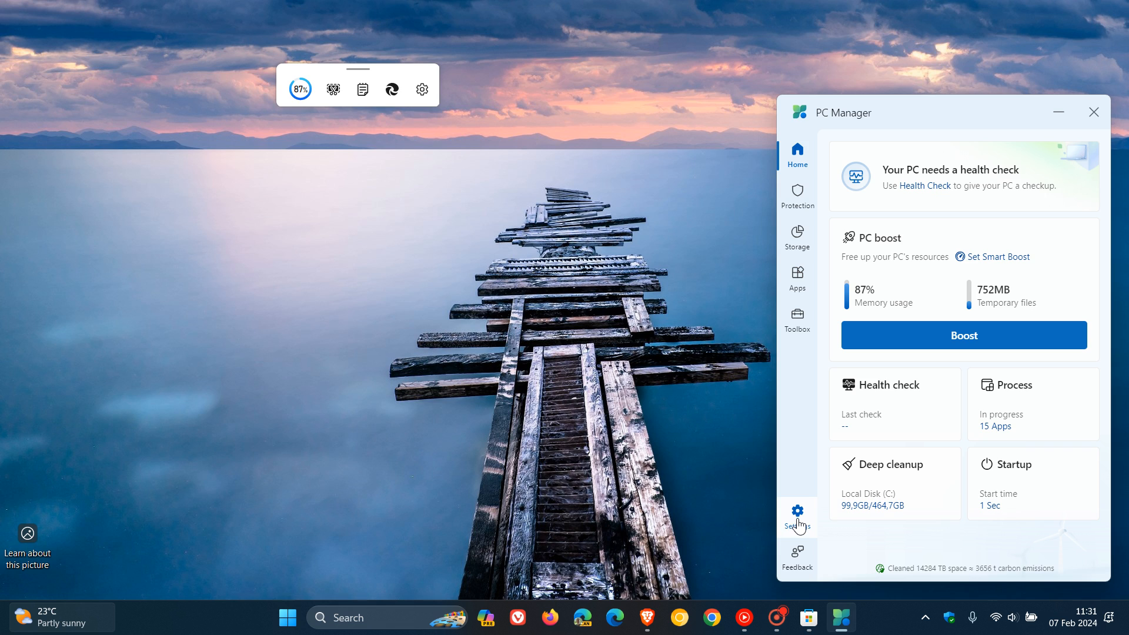
left_click(797, 516)
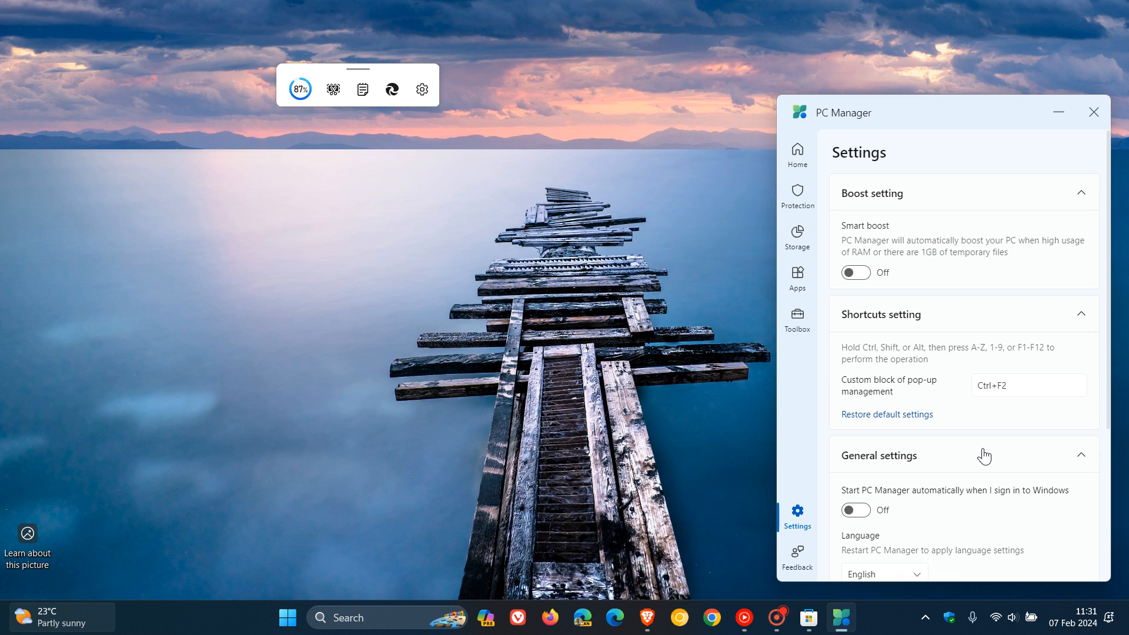
mouse_move(899, 221)
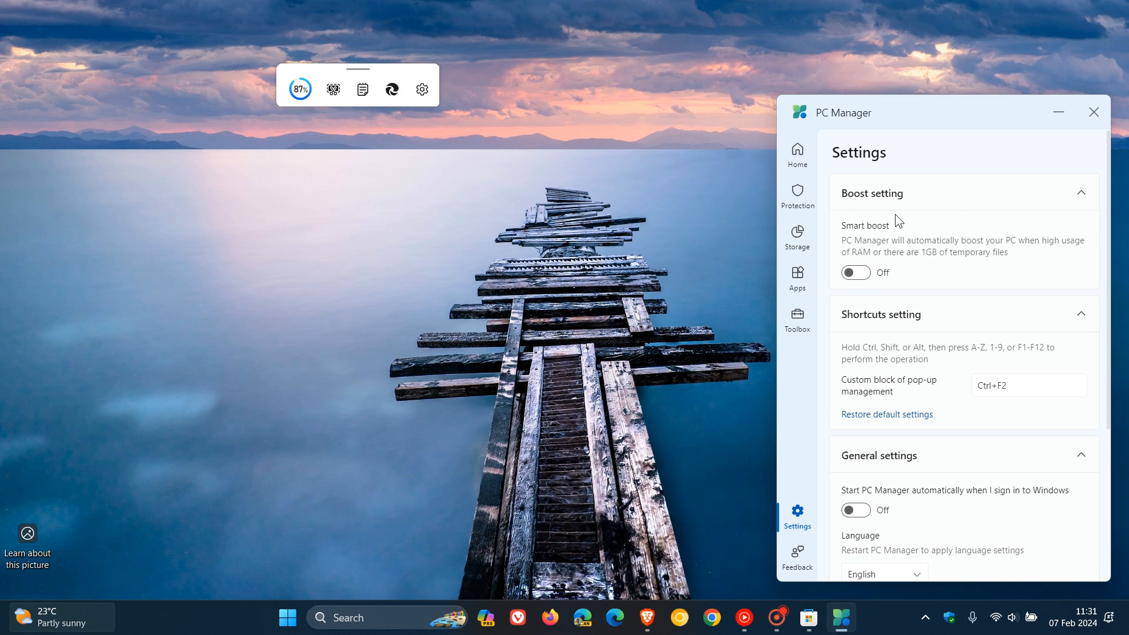
mouse_move(889, 261)
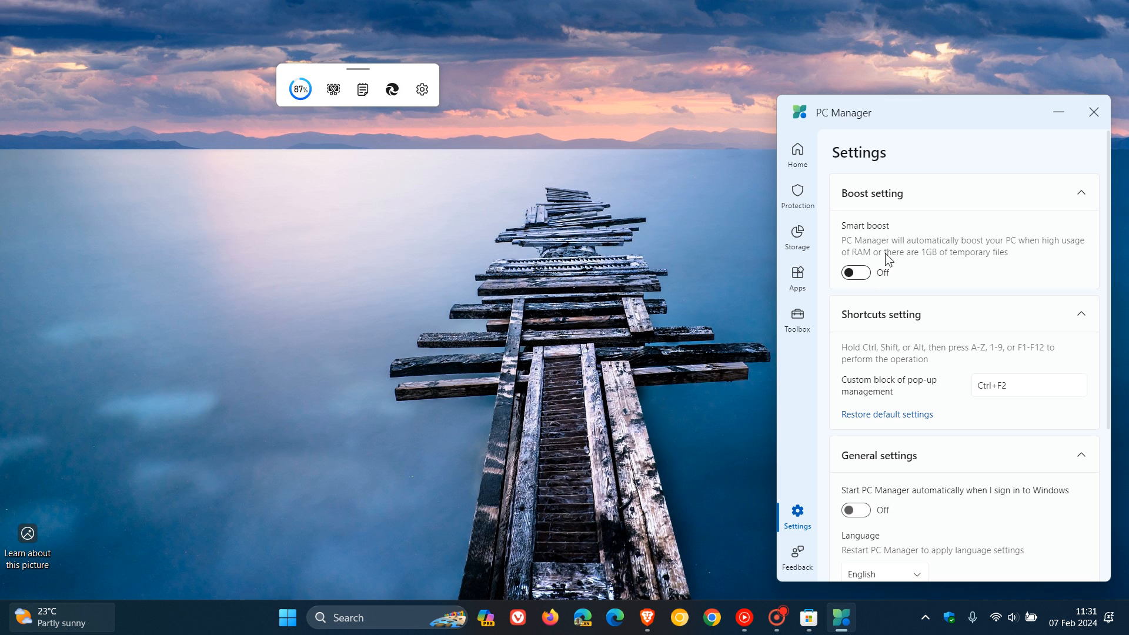
mouse_move(1022, 253)
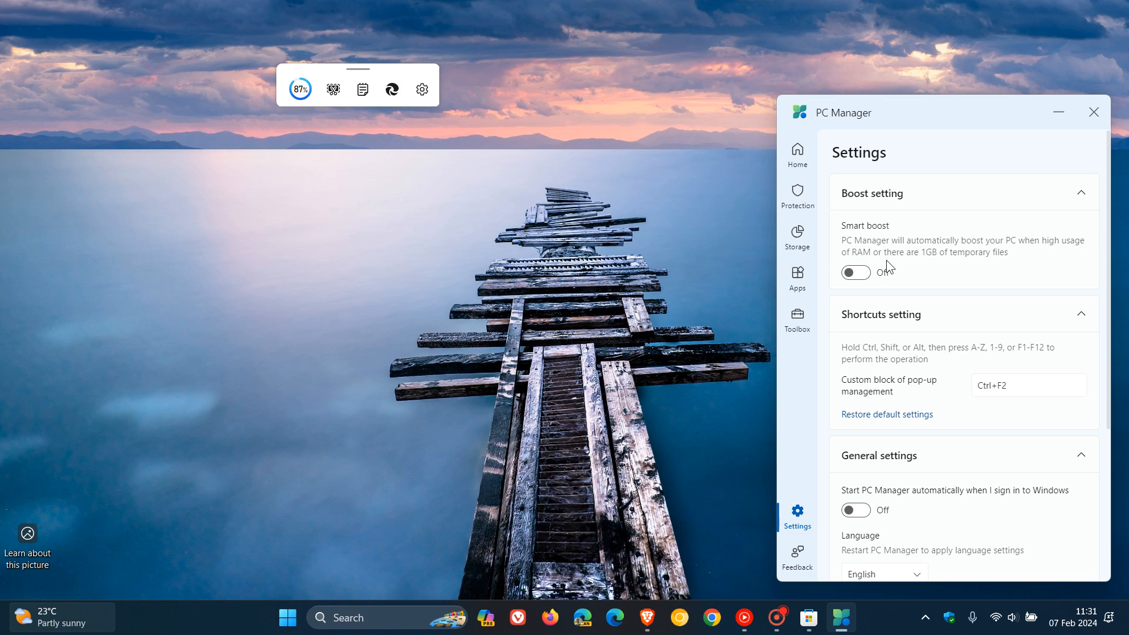
mouse_move(882, 270)
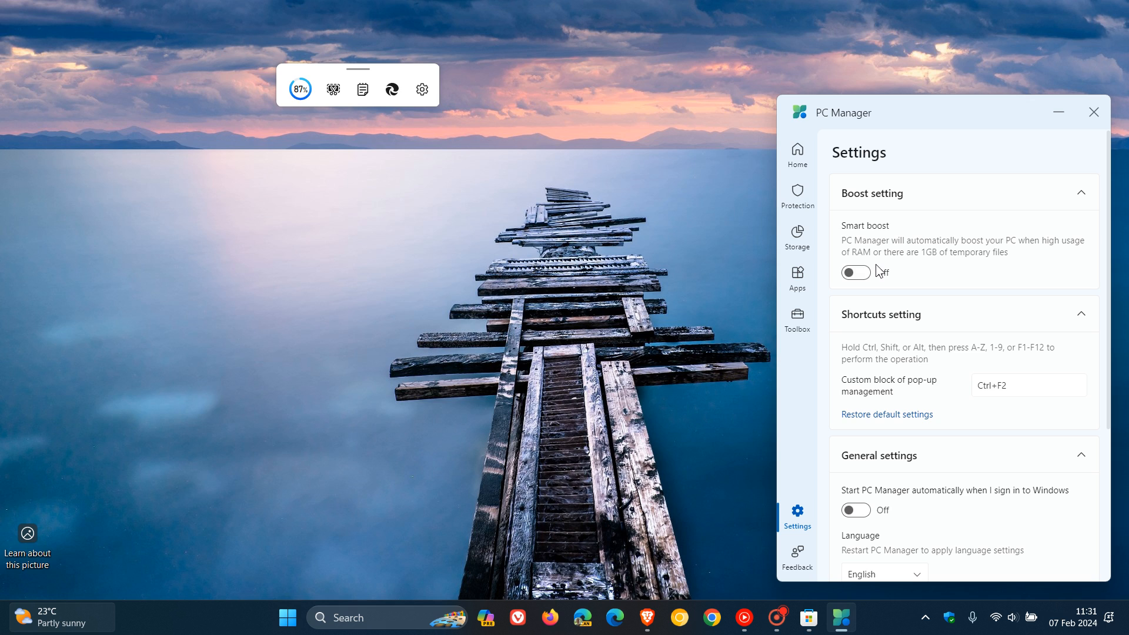
mouse_move(932, 232)
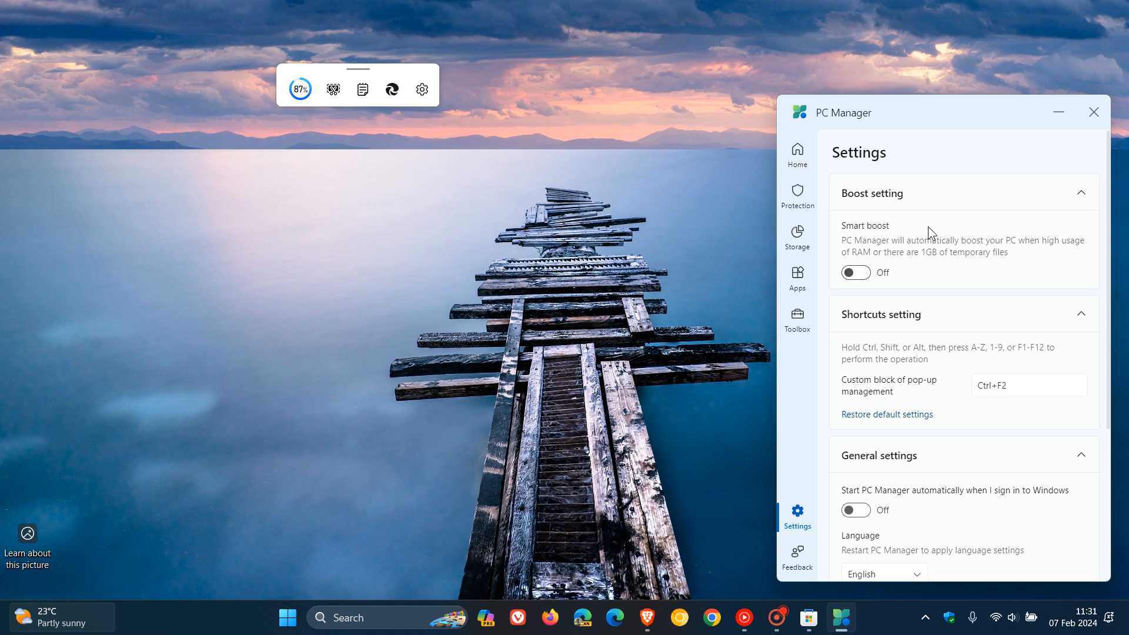
mouse_move(991, 301)
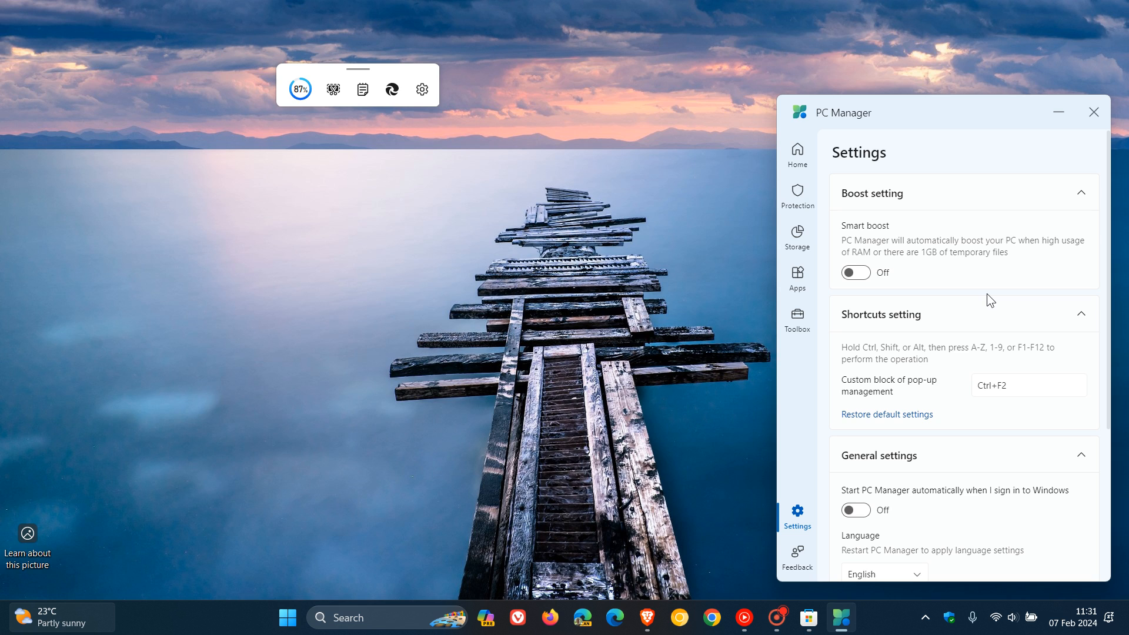
left_click(797, 154)
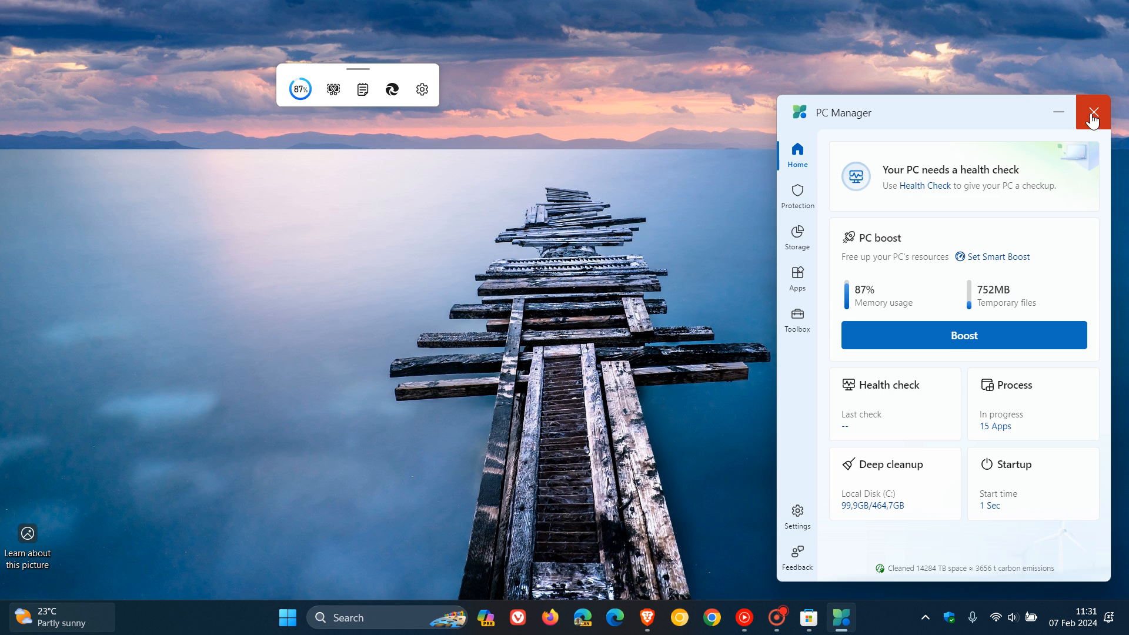
Close PC Manager and return to the Microsoft PC Manager listing in Microsoft Store
left_click(1094, 112)
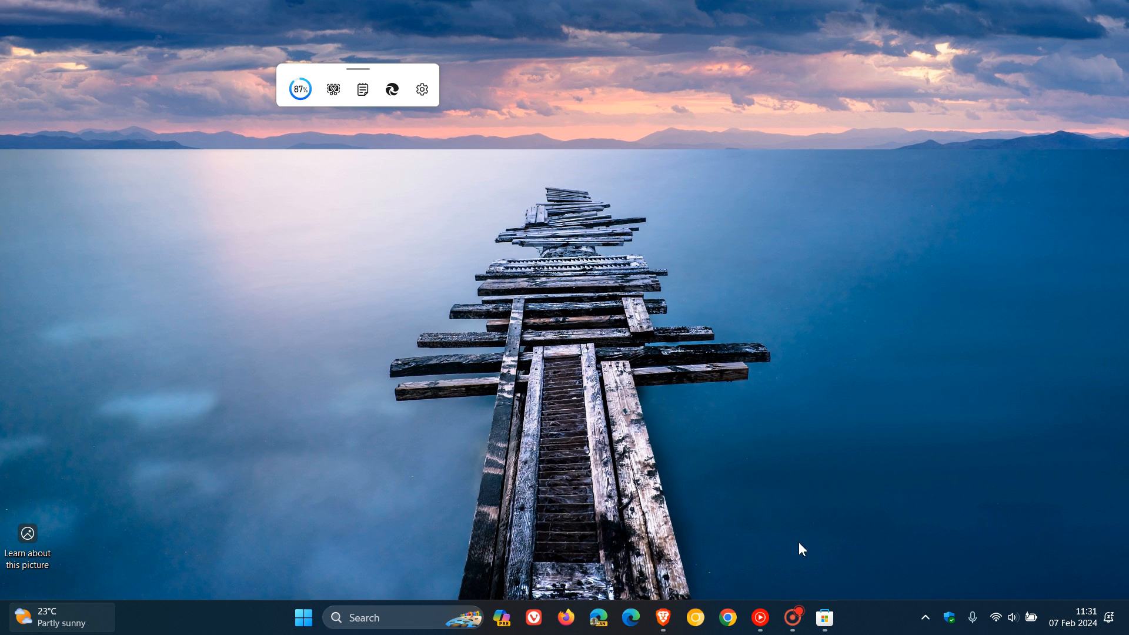
left_click(825, 617)
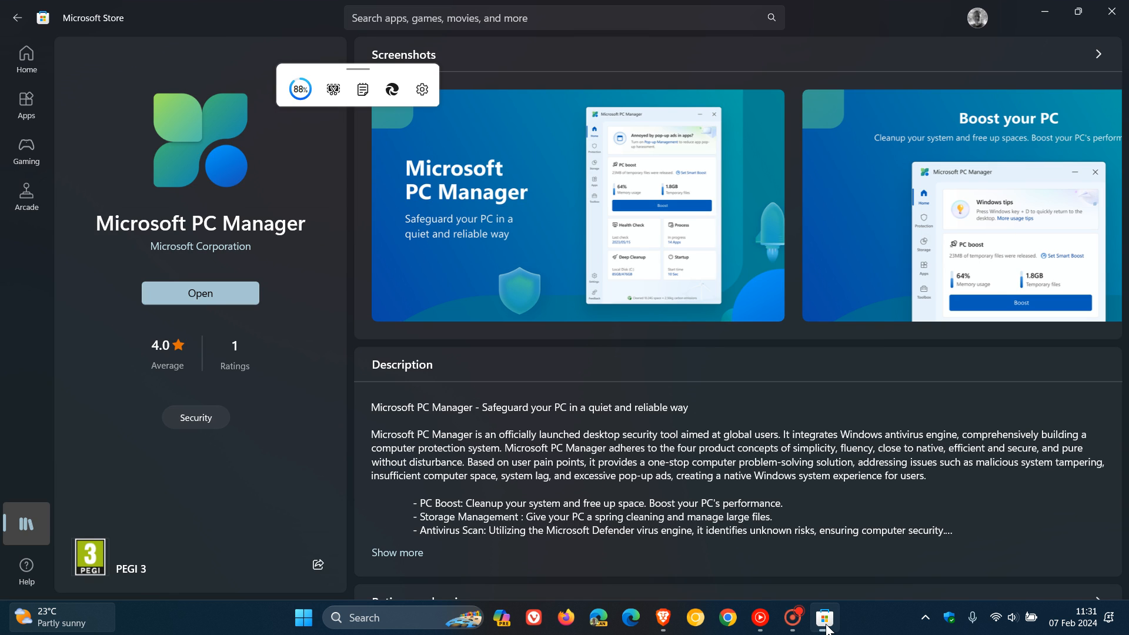